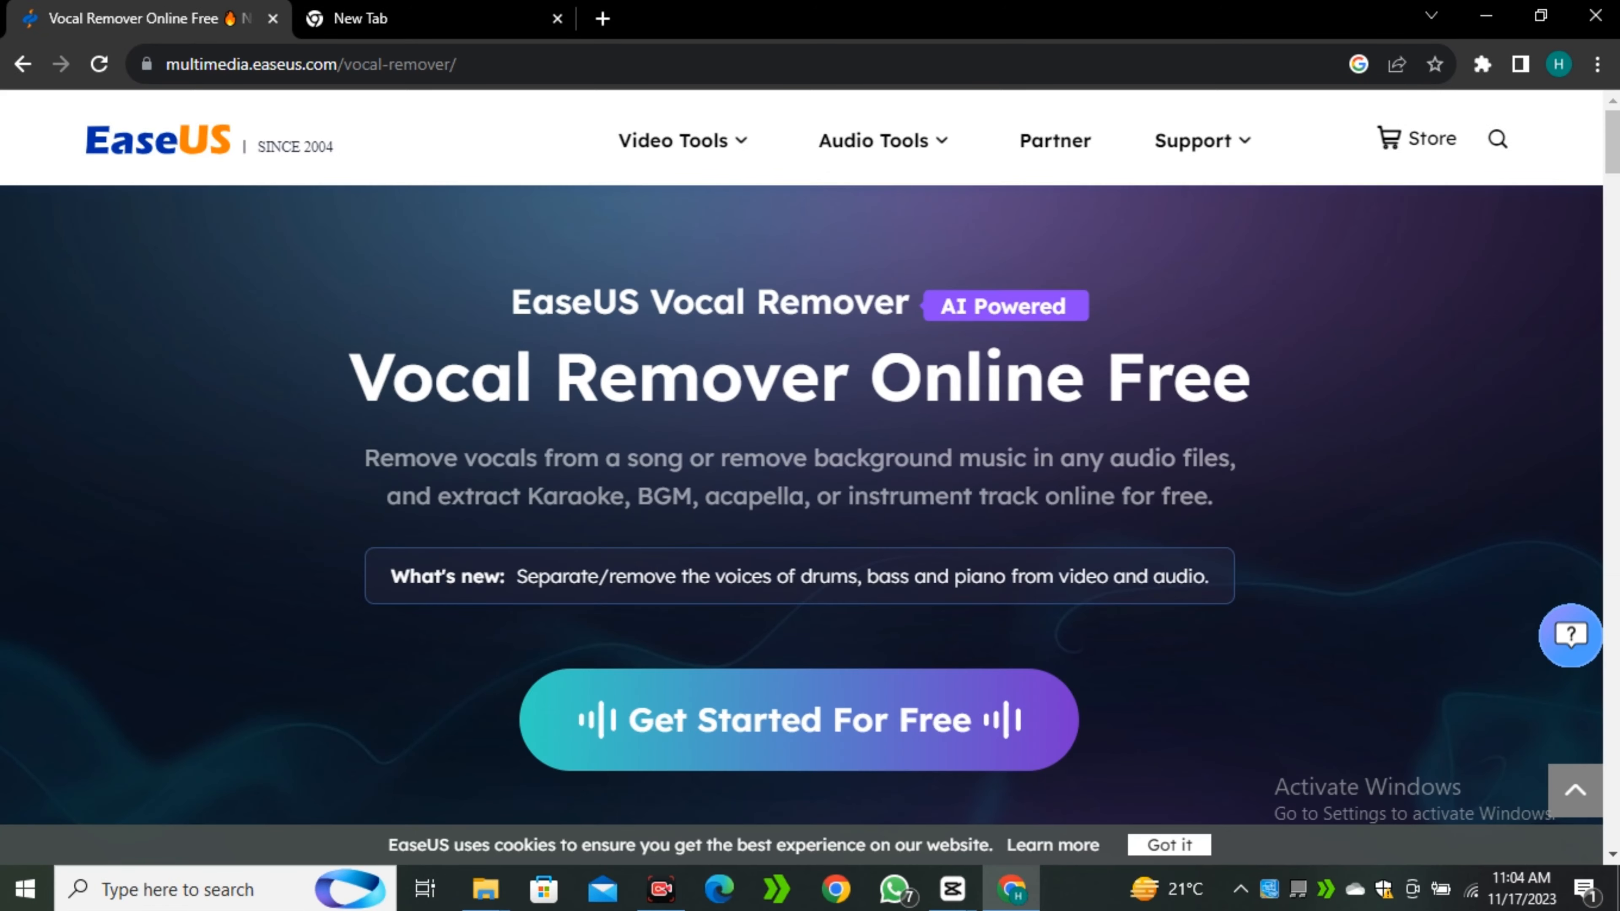
Step: Start the free vocal remover and bring up the stem separation type choices
click(672, 140)
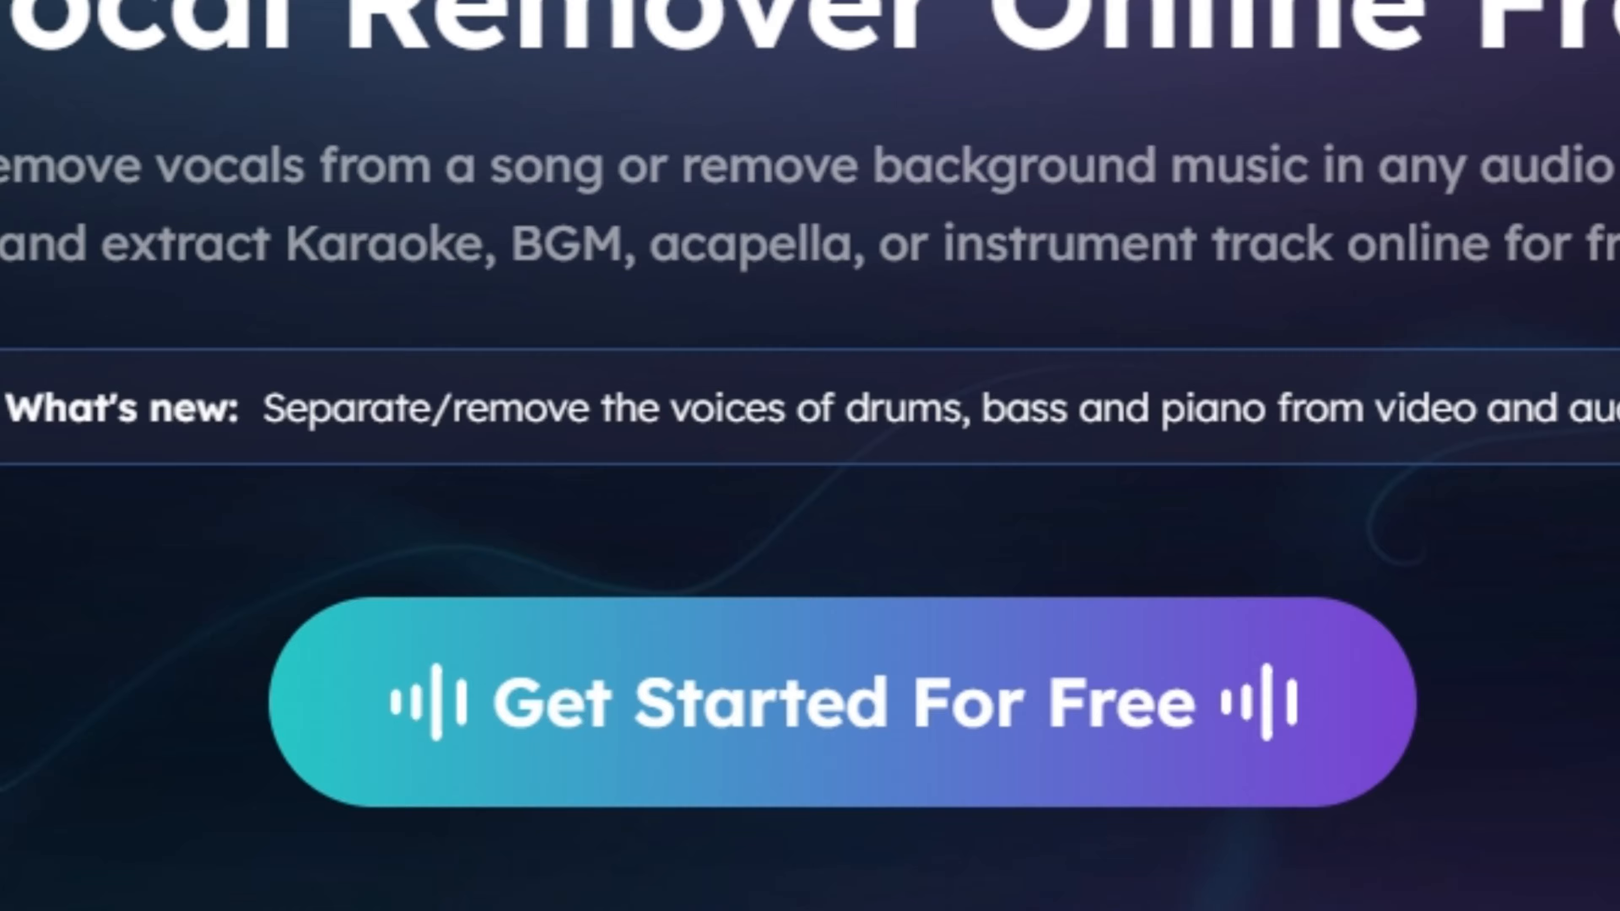
click(801, 702)
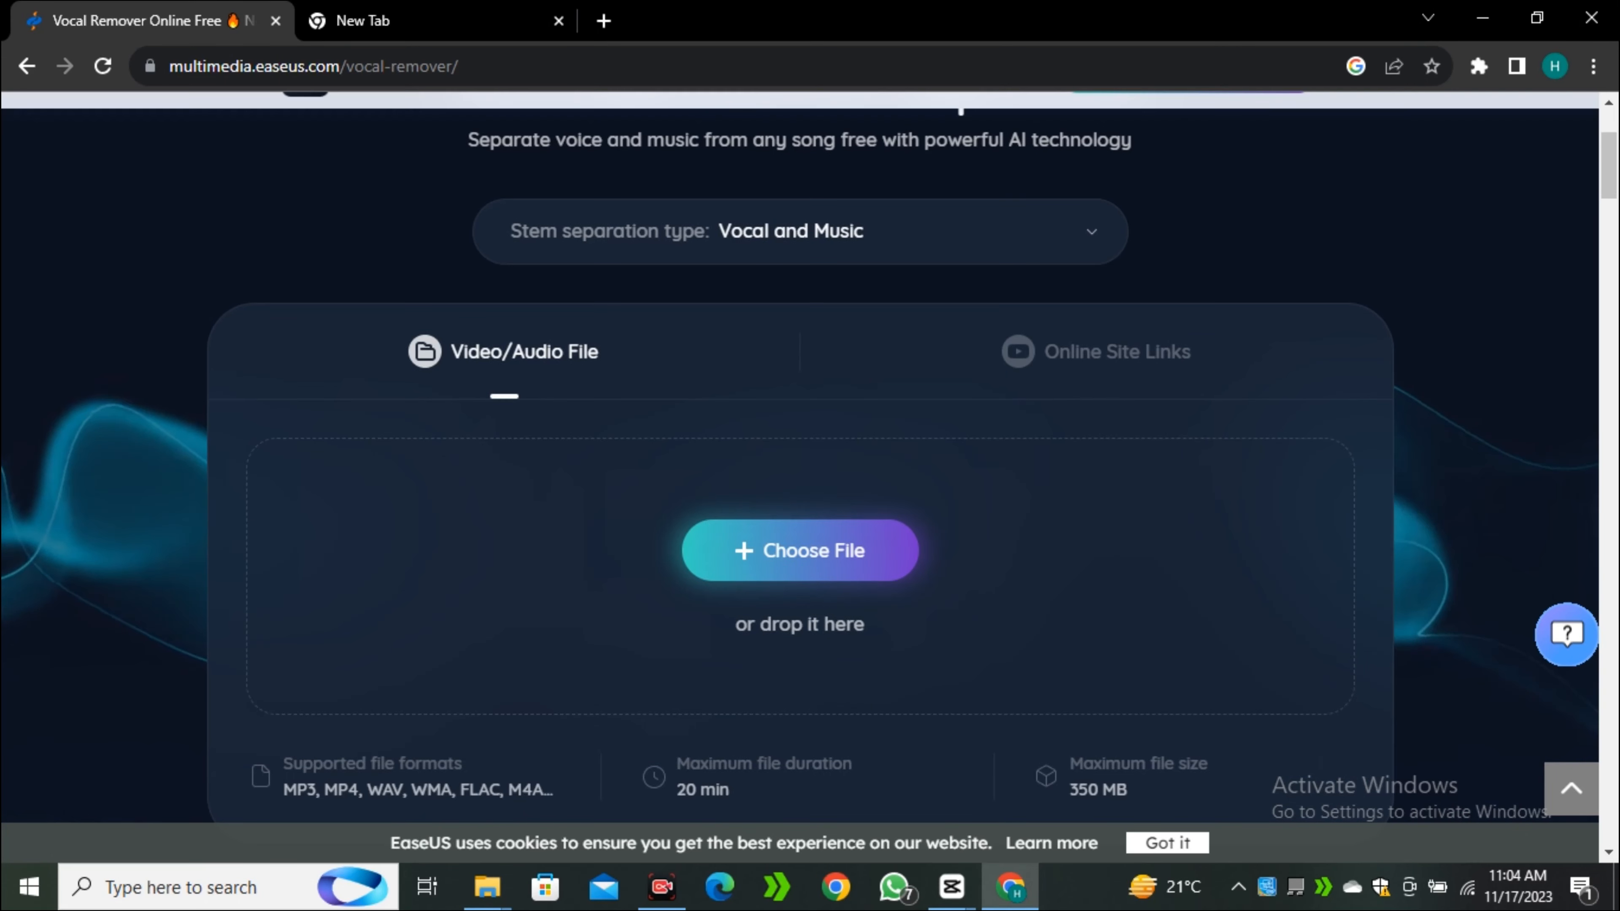
scroll(up, 3)
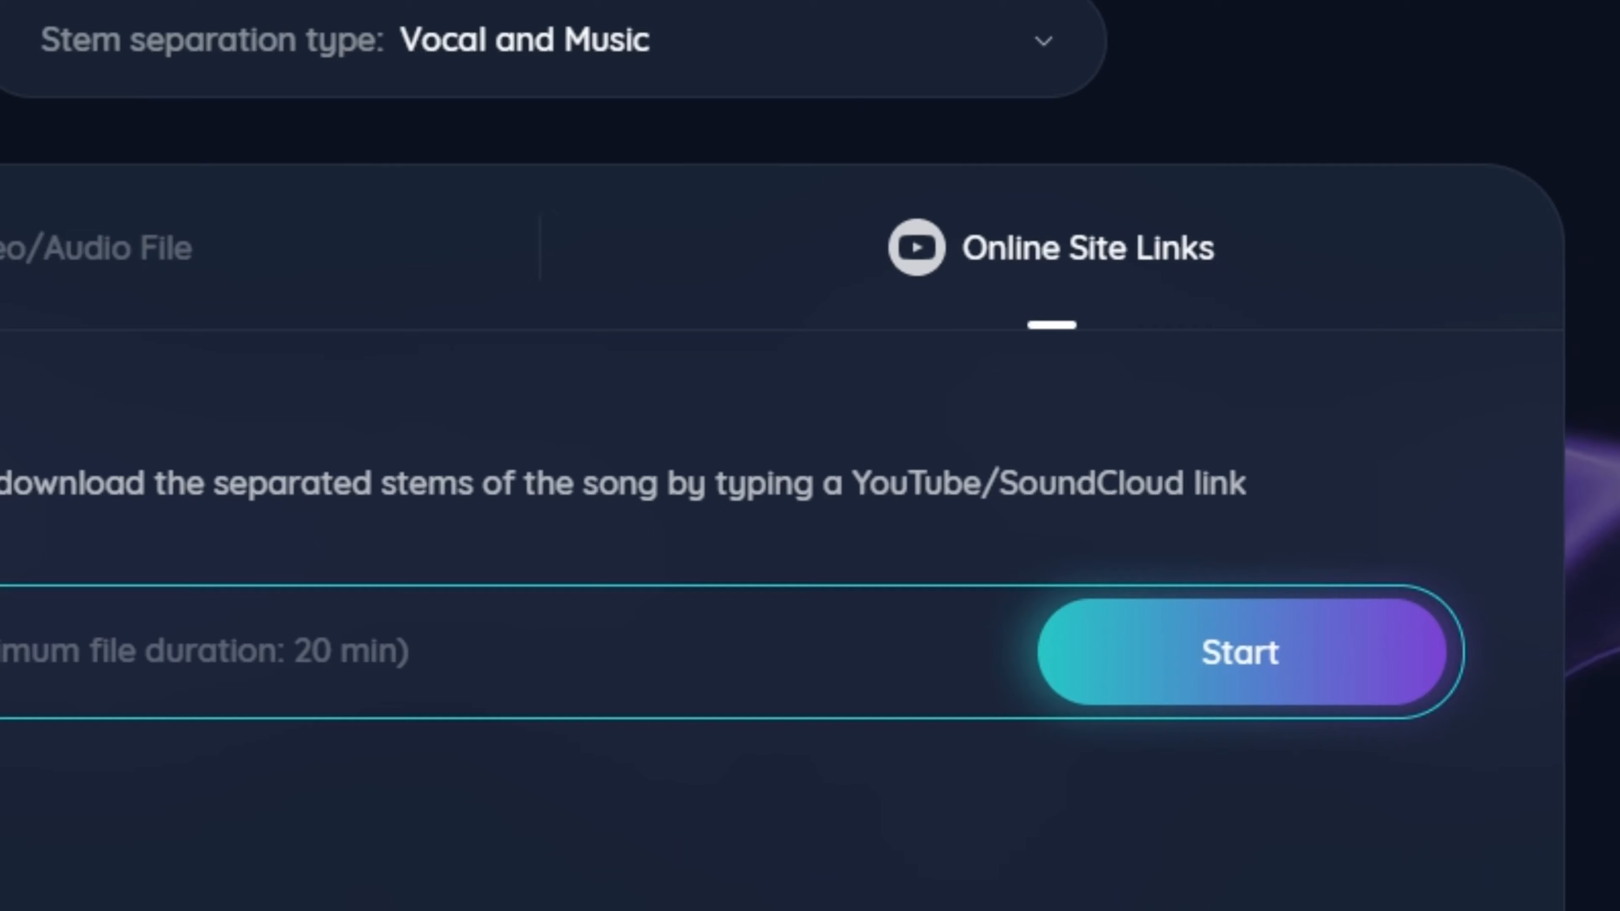
scroll(down, 3)
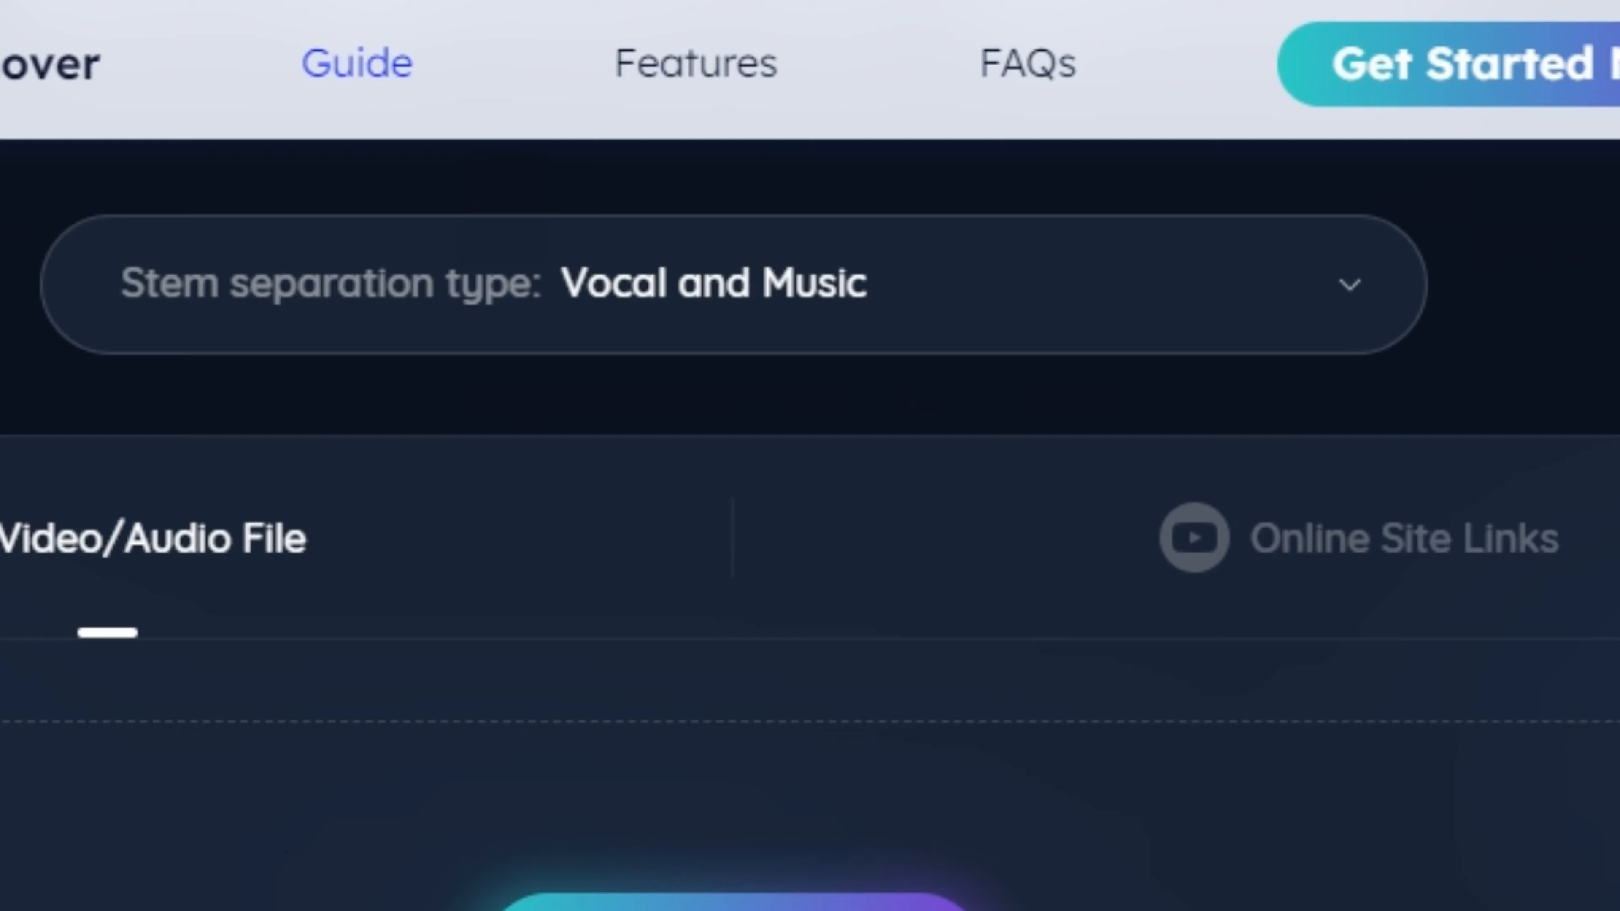
click(733, 284)
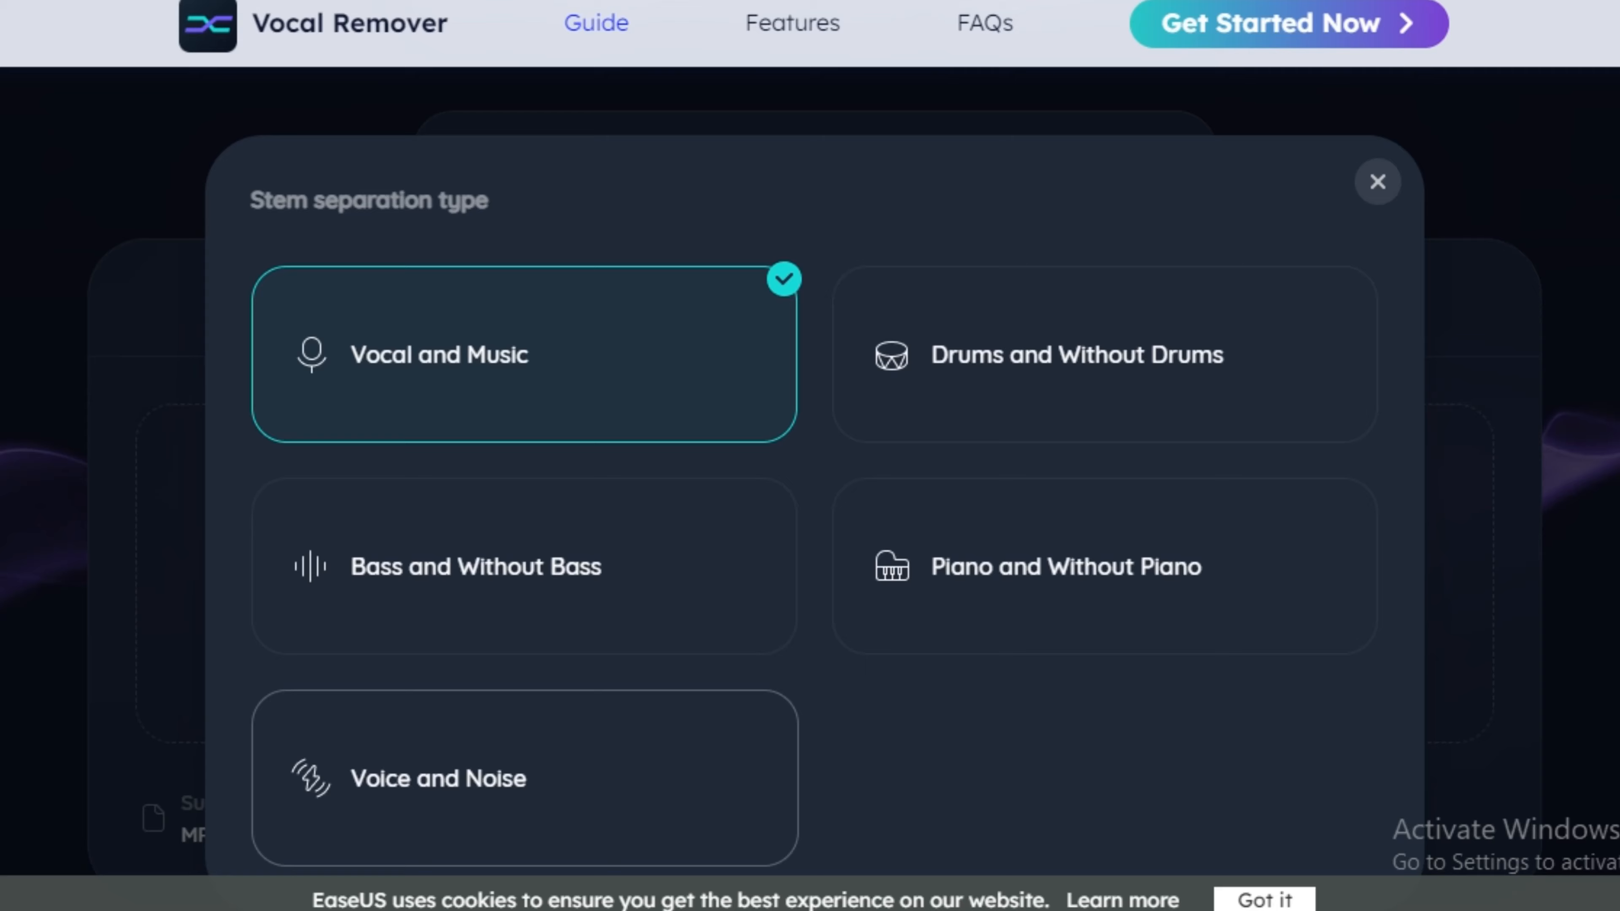
Step: Upload the Ich Grolle Nicht song with Vocal and Music as the separation type
click(523, 354)
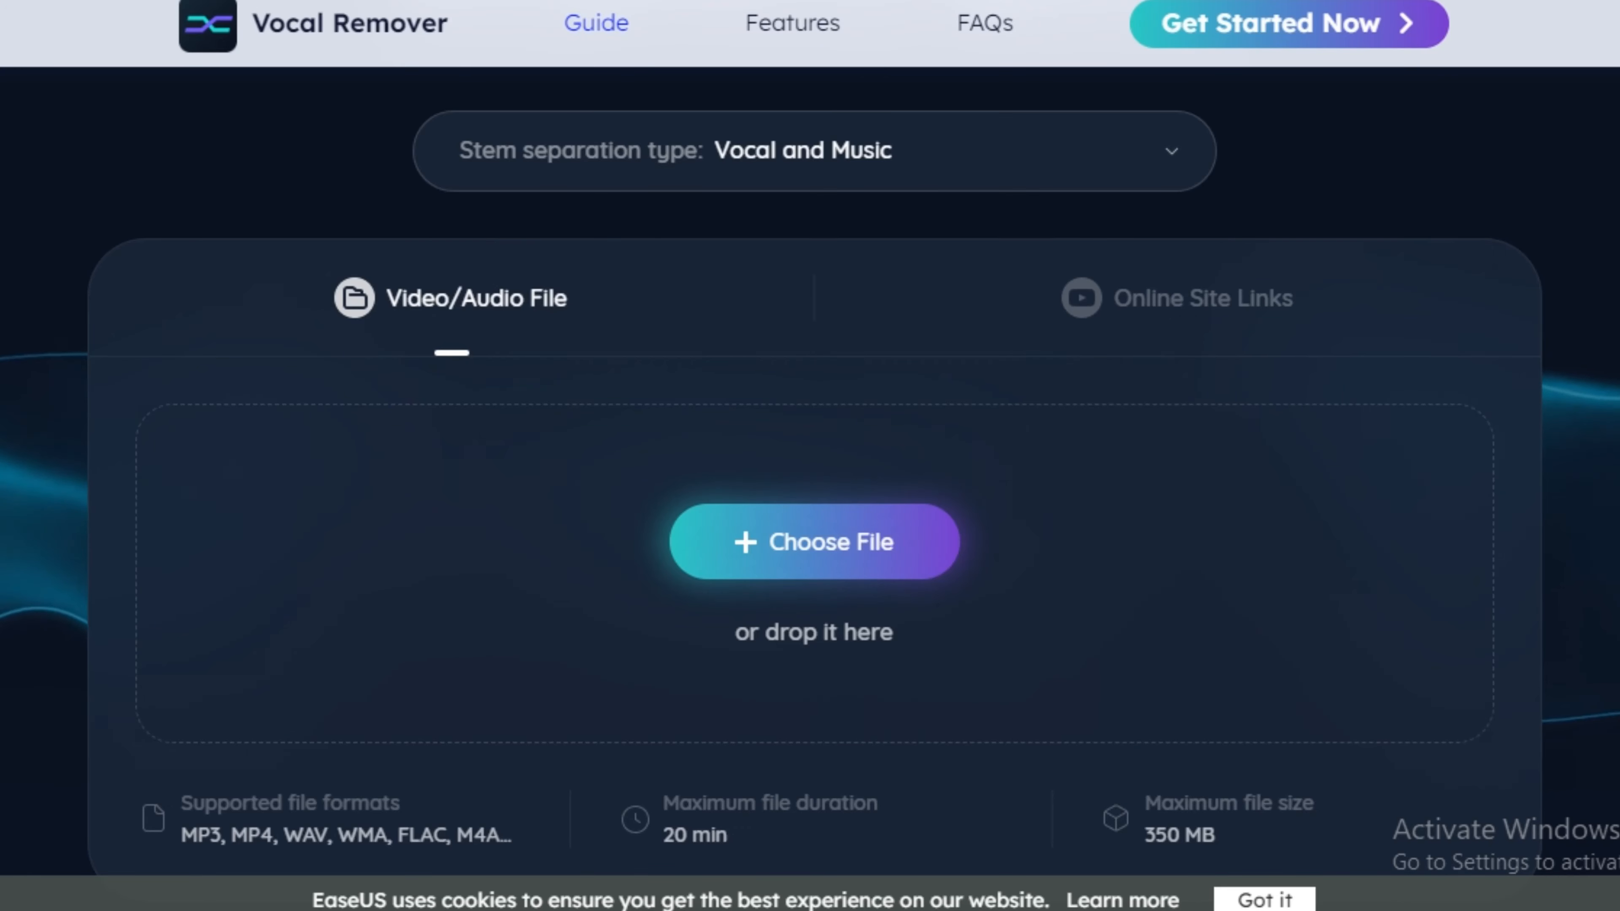
click(813, 542)
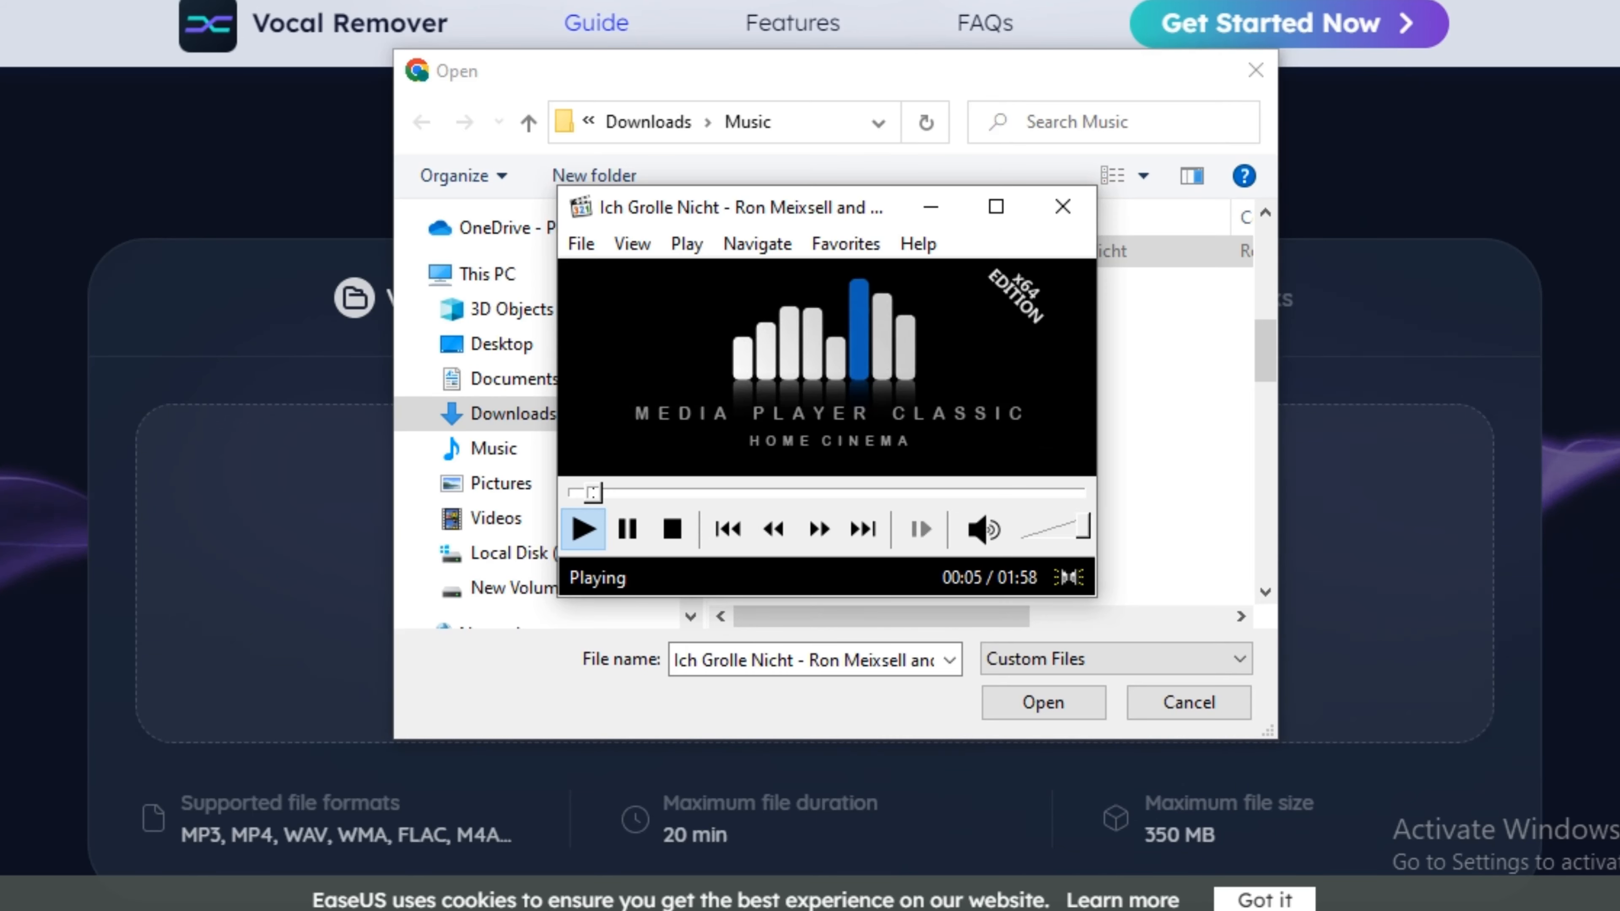
click(1062, 207)
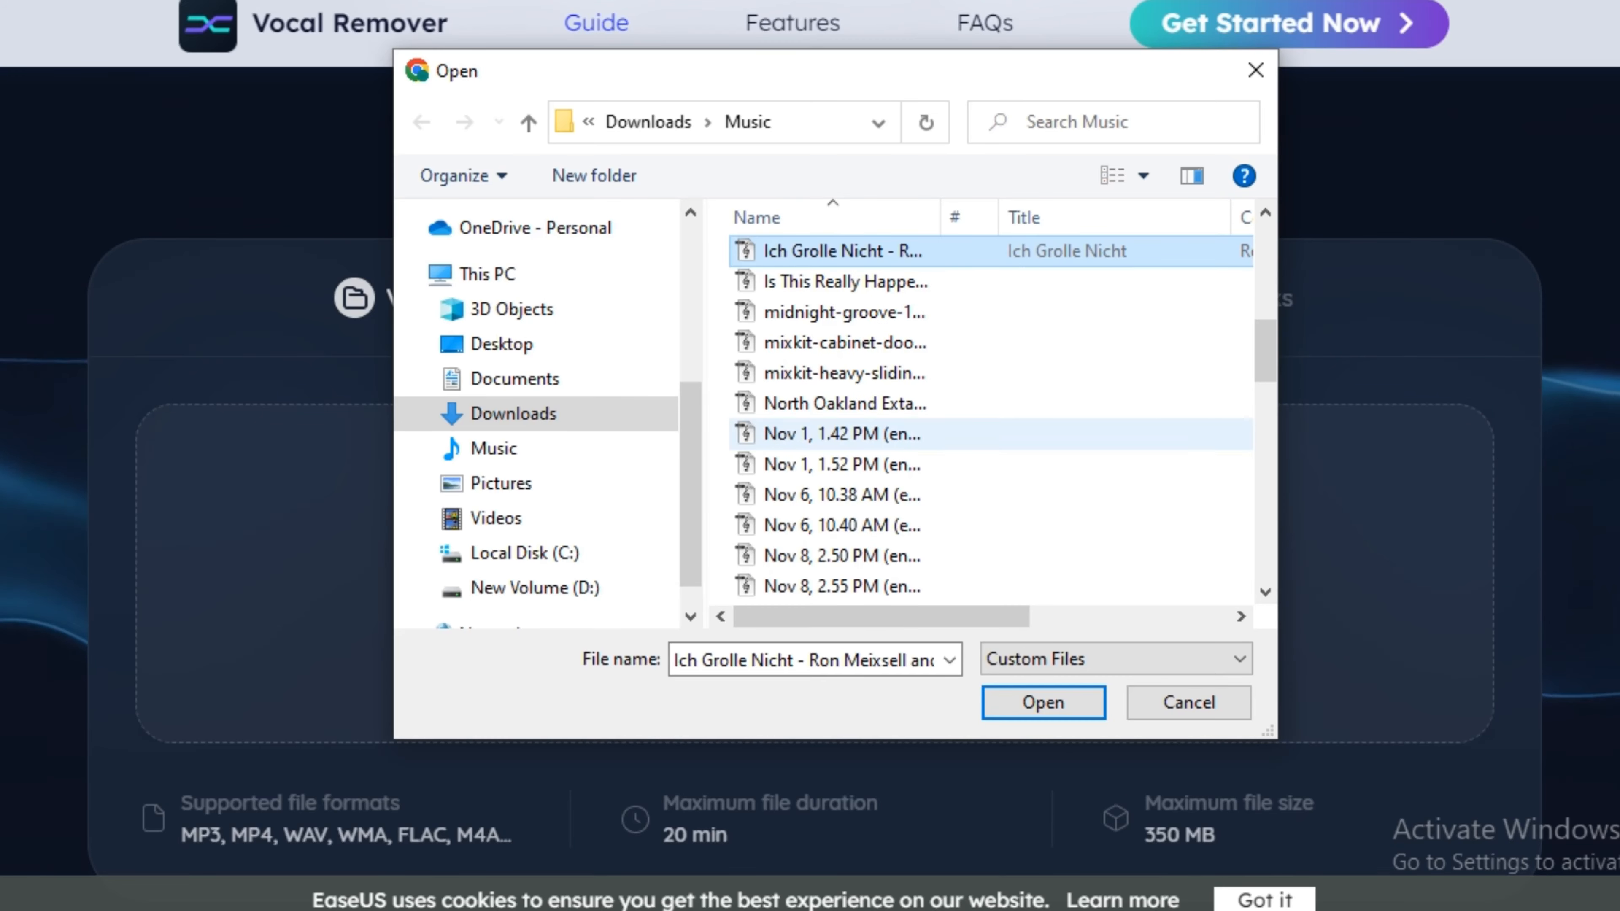
click(1041, 702)
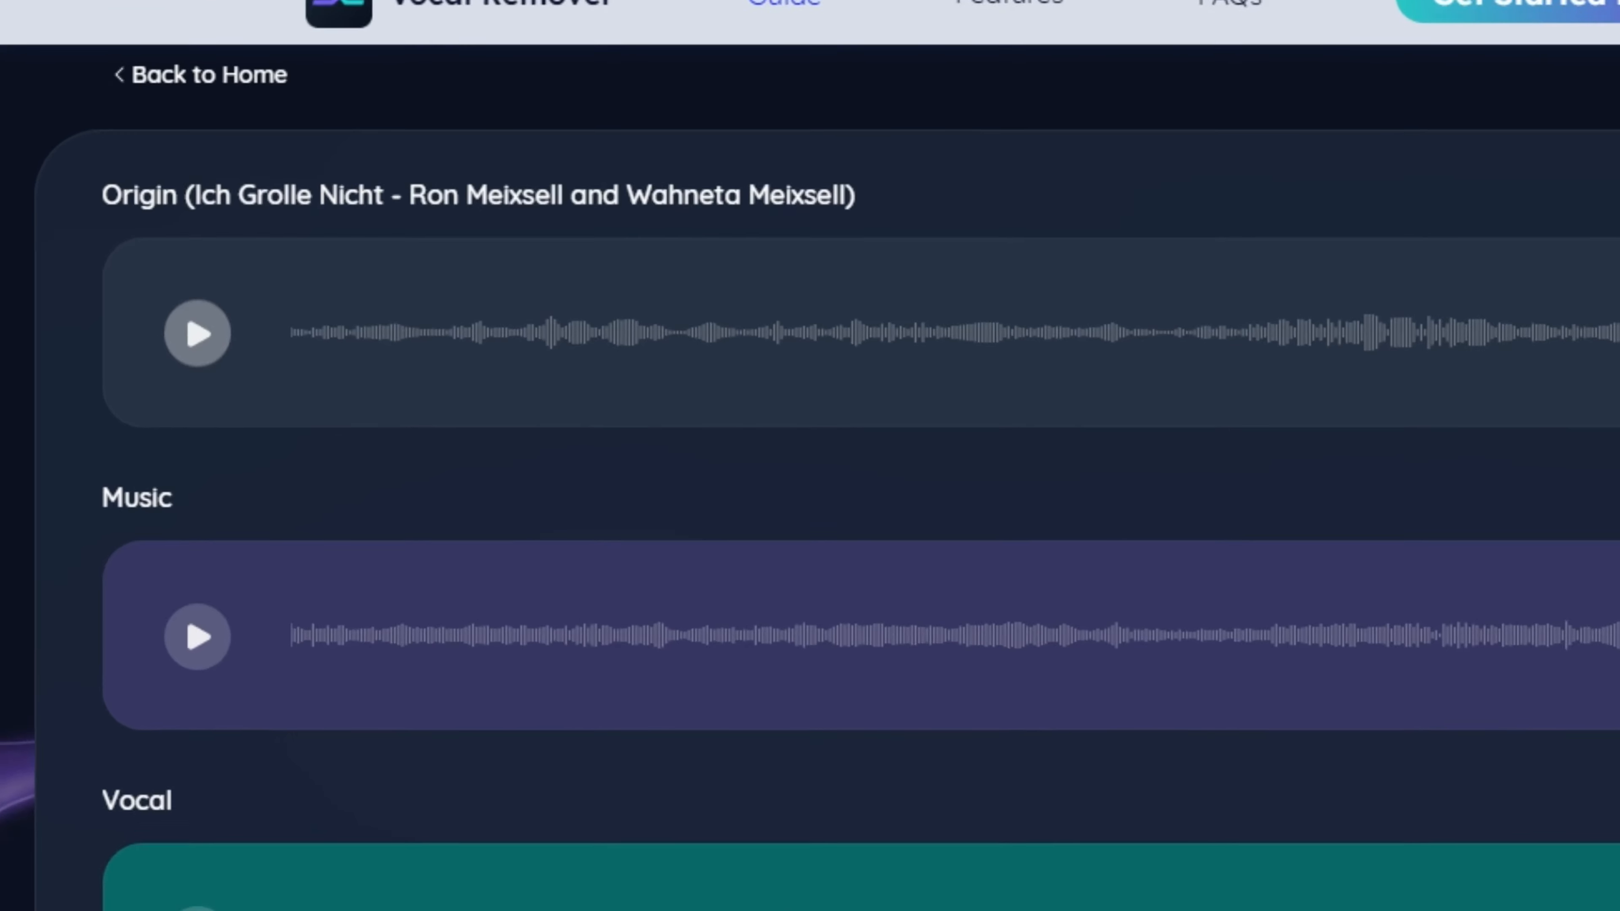
Step: Preview the Origin track, then the separated Music track, pausing each
click(195, 332)
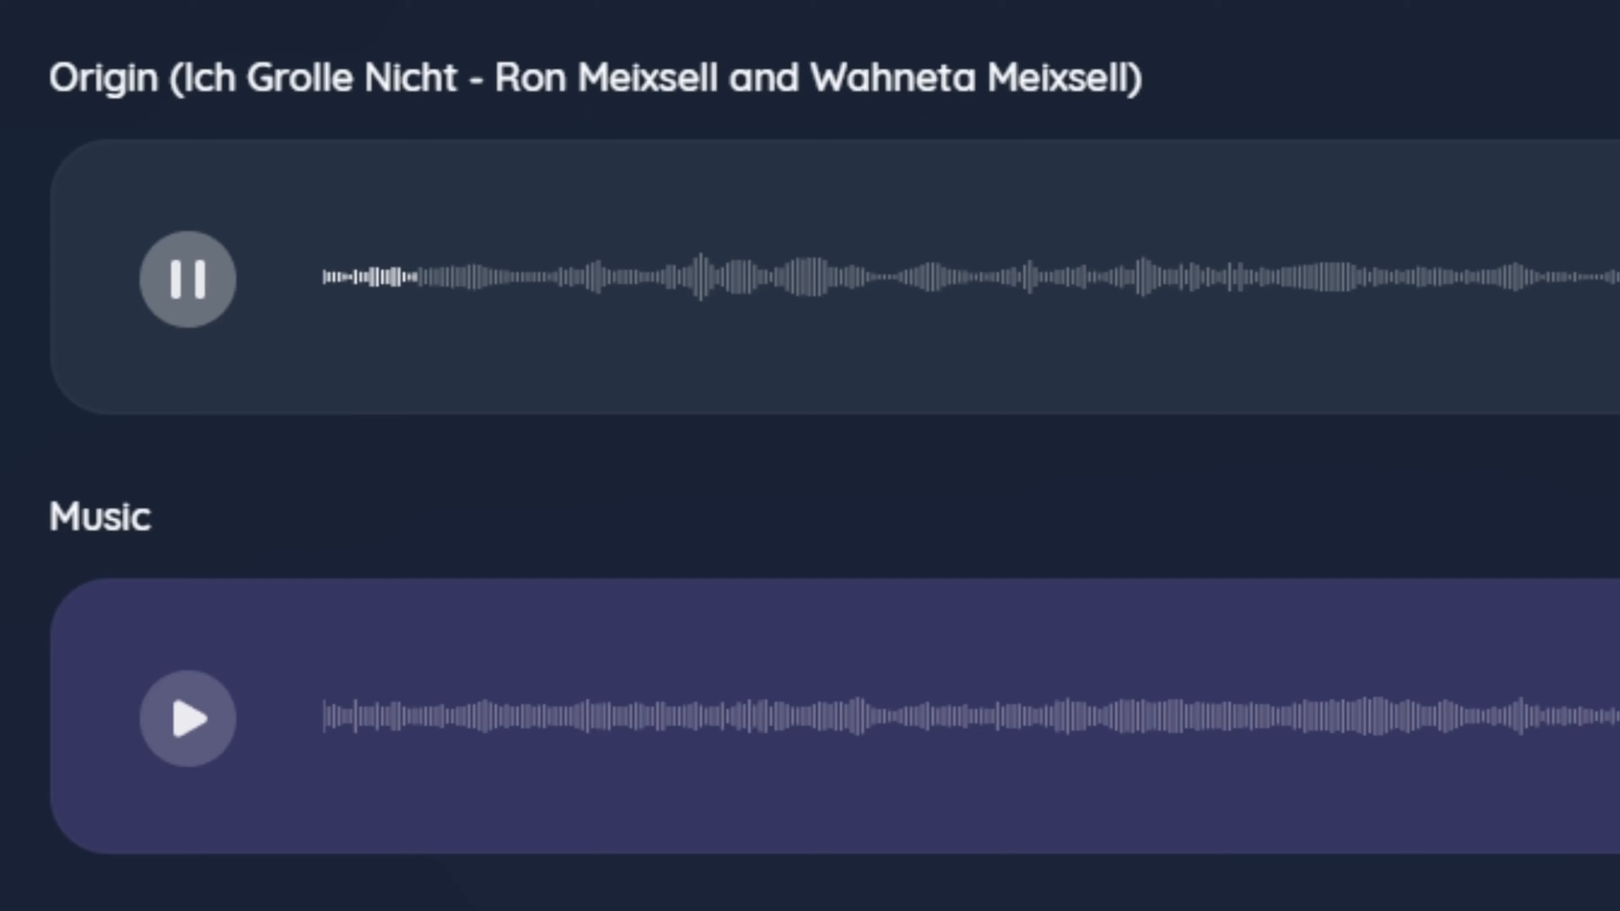
click(187, 280)
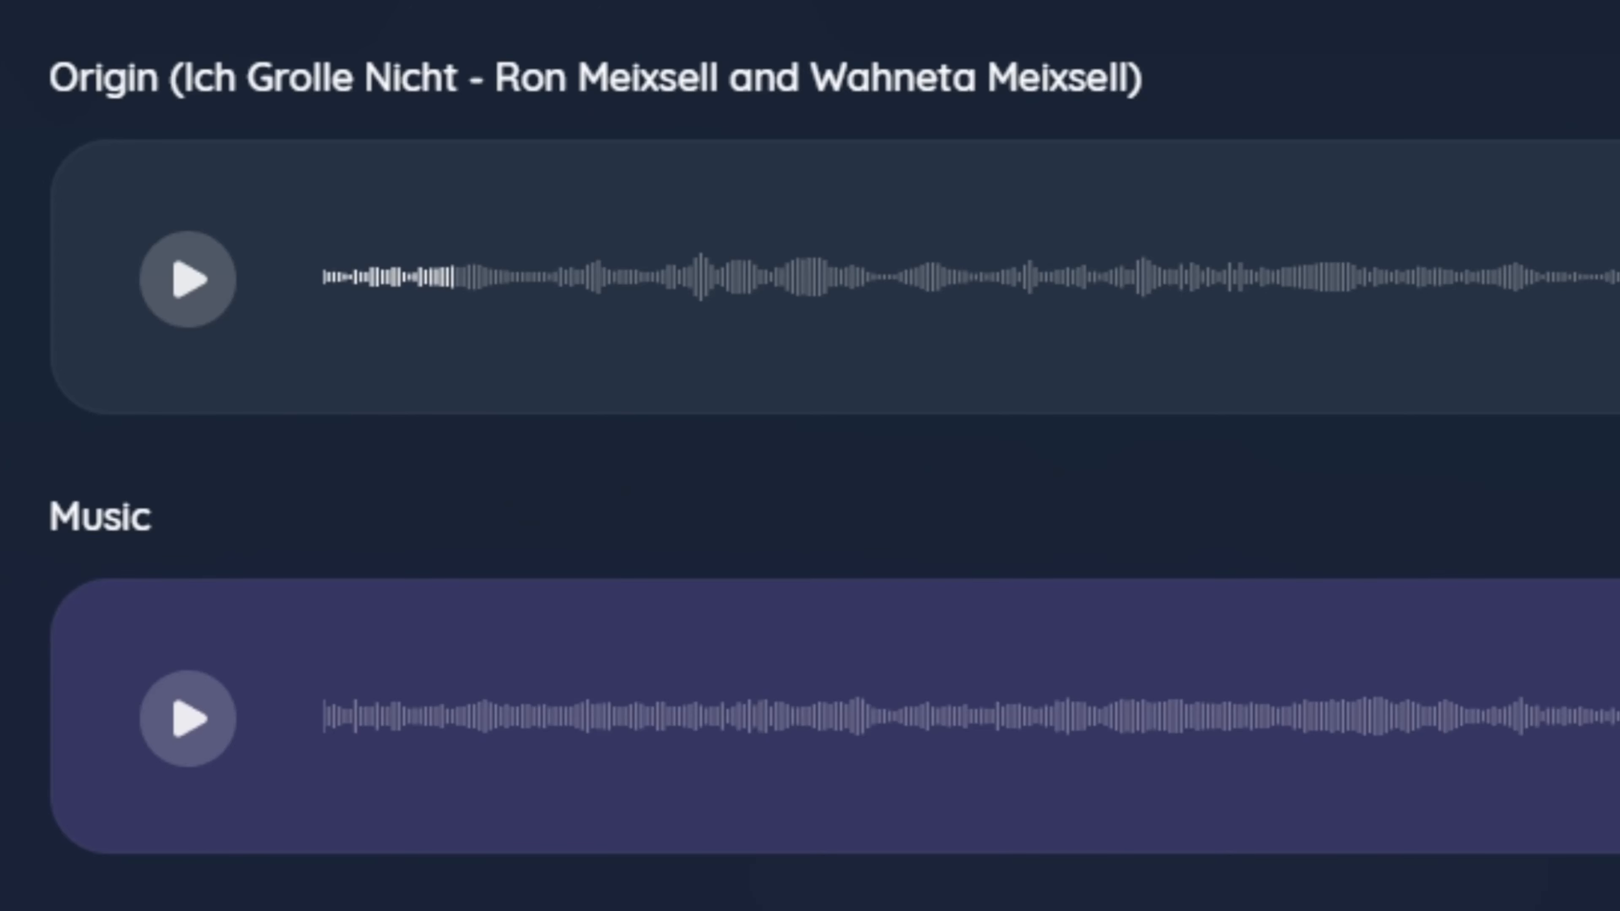
click(188, 717)
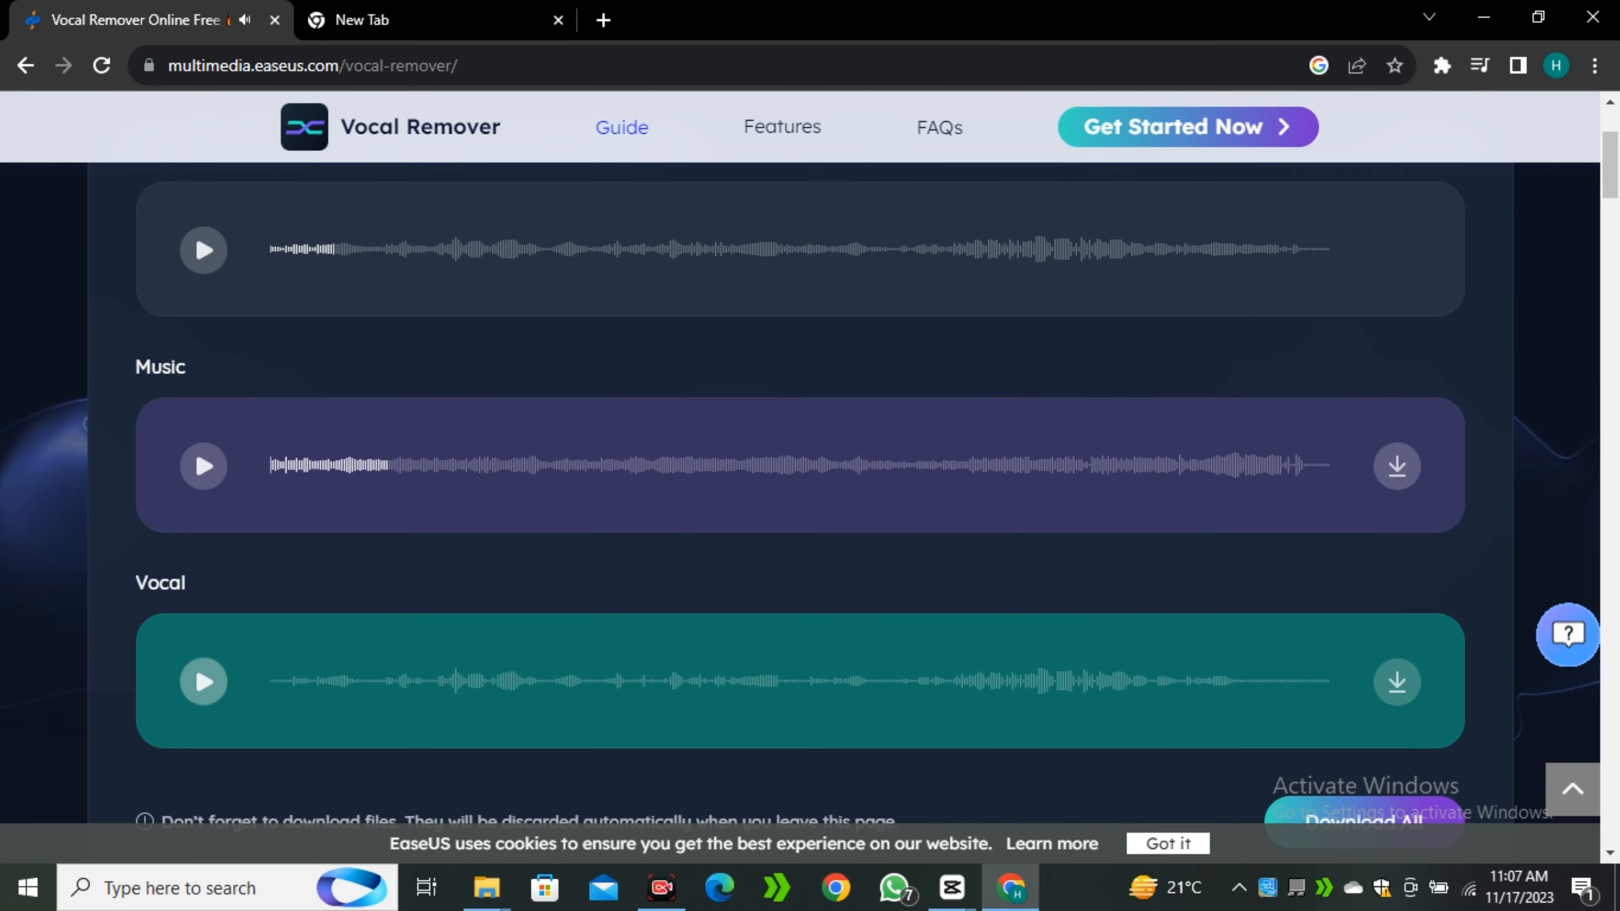
click(204, 682)
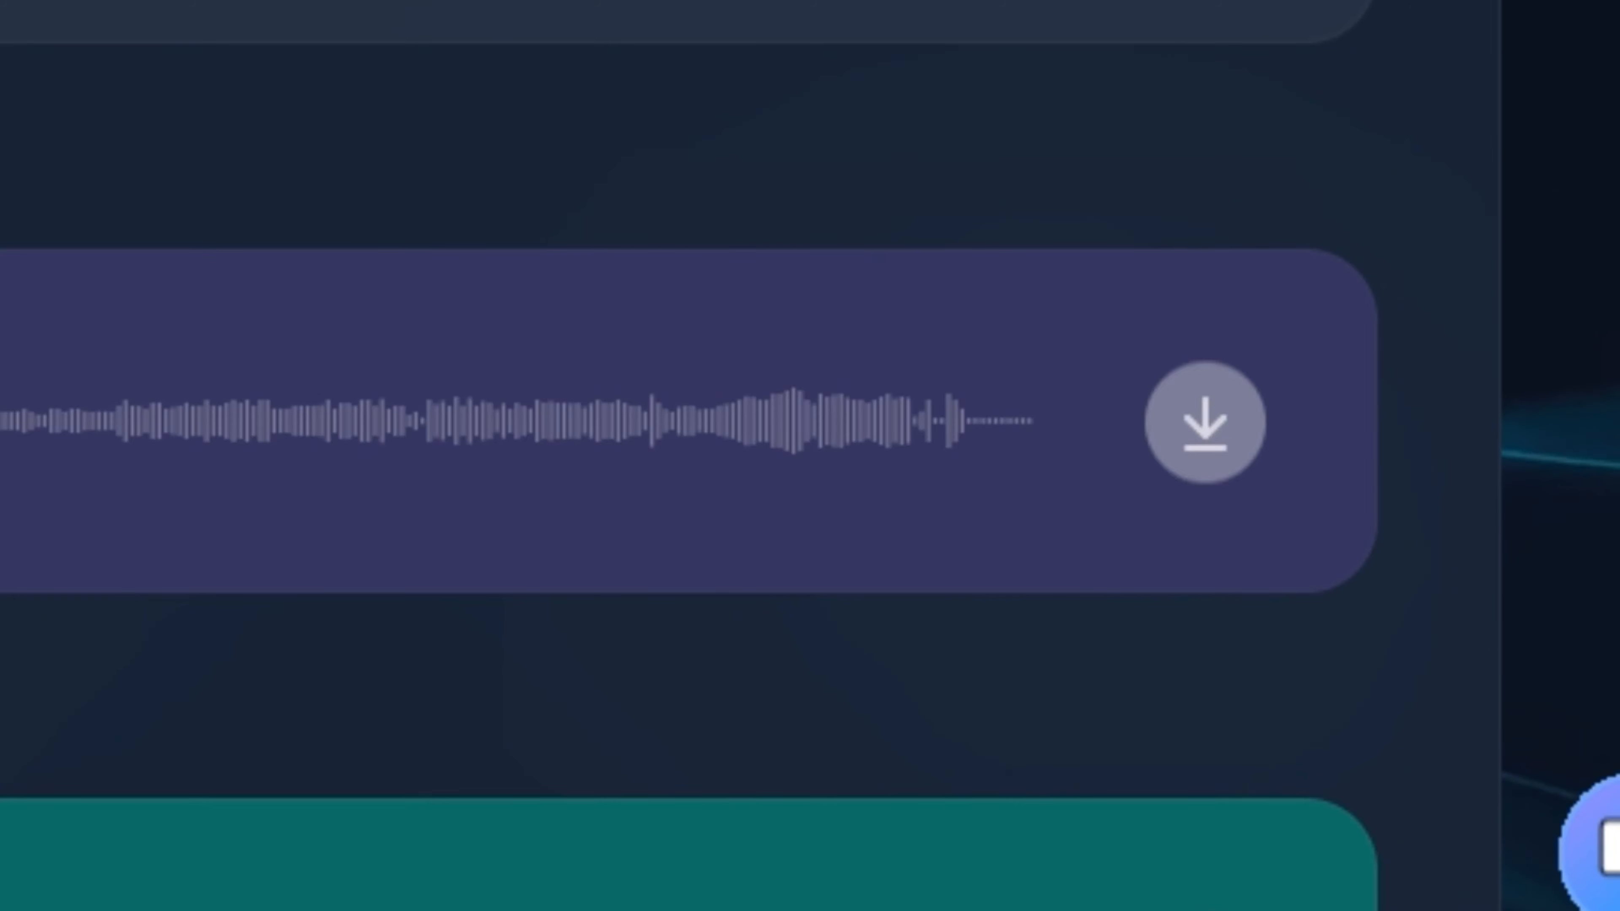
Step: Download the separated Music track to the Downloads\Music folder
click(1210, 424)
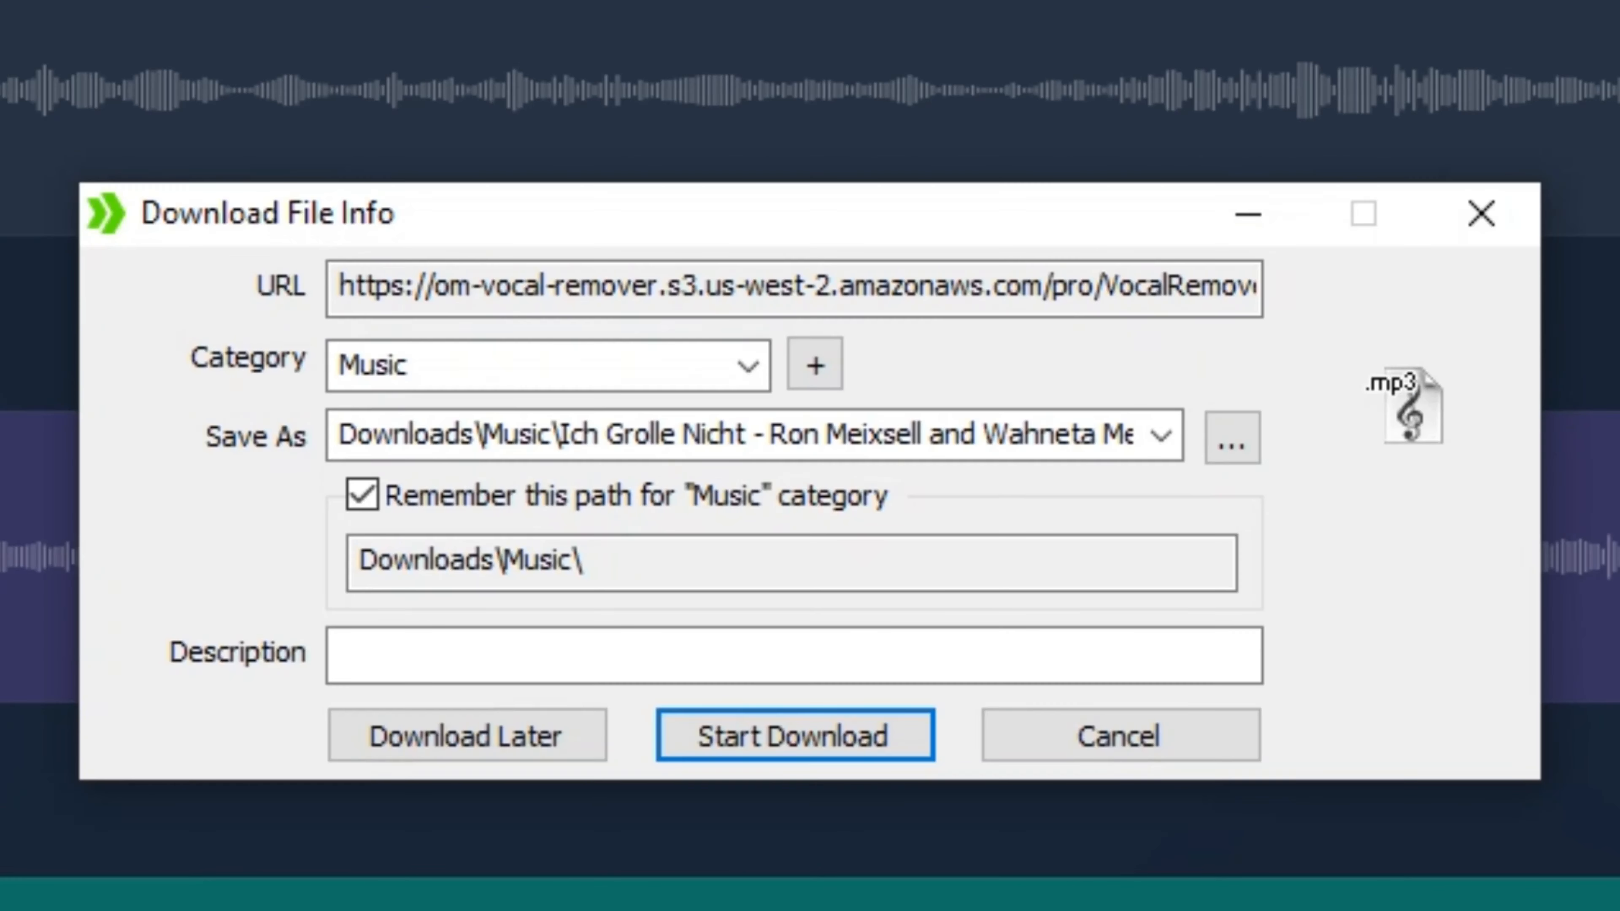
click(793, 736)
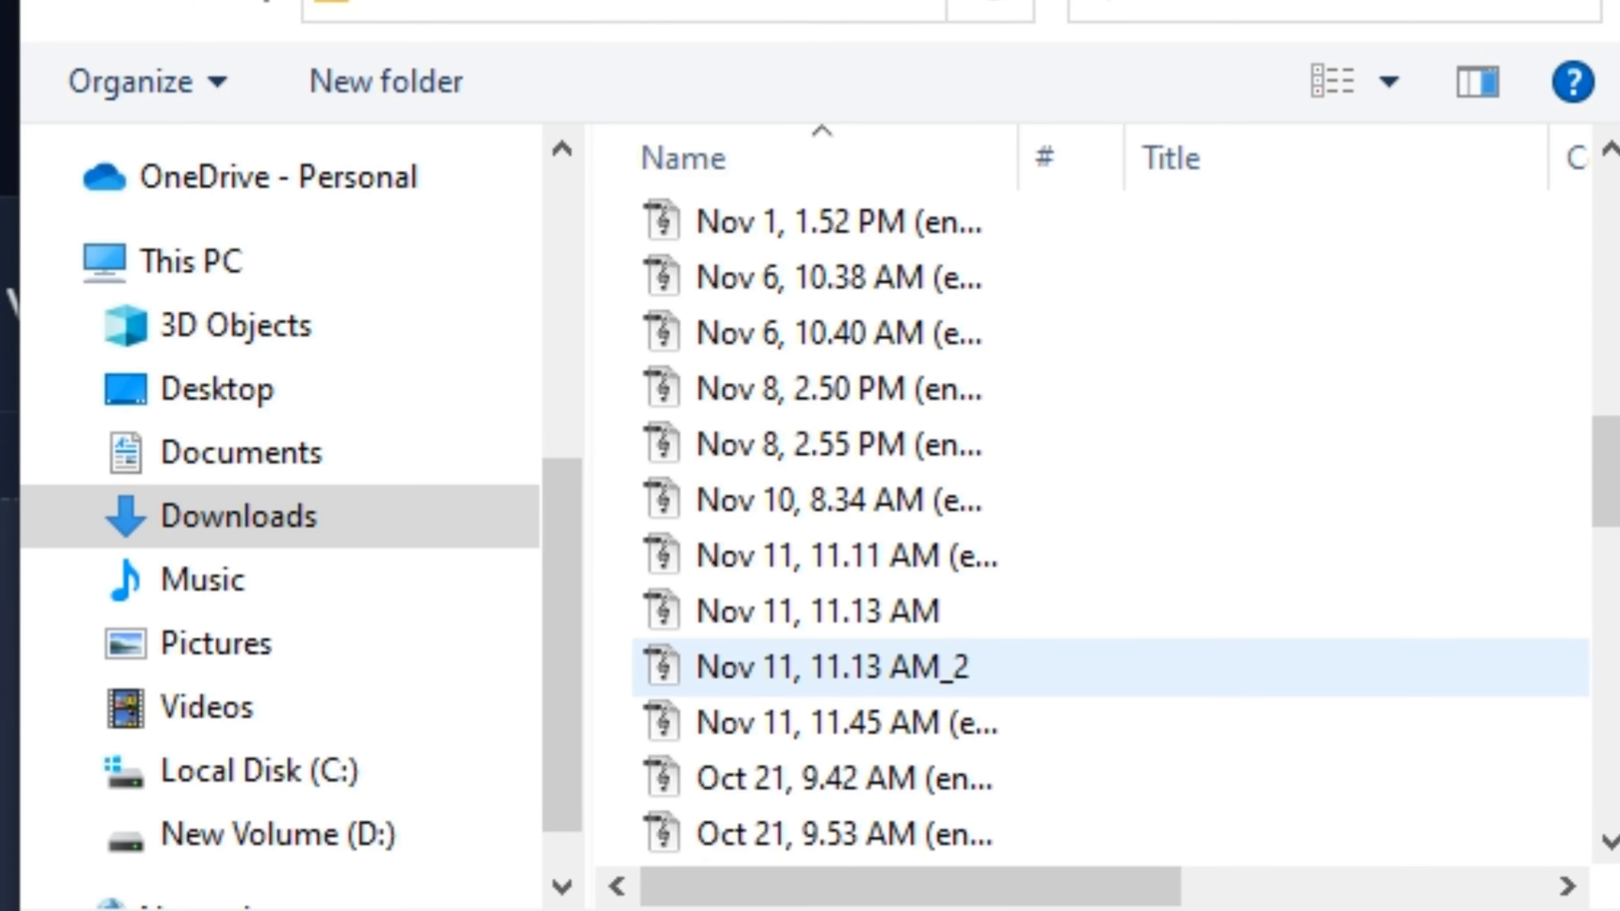
Step: Upload the Nov 11, 11.13 AM_2 recording and dismiss its preview player
double_click(836, 667)
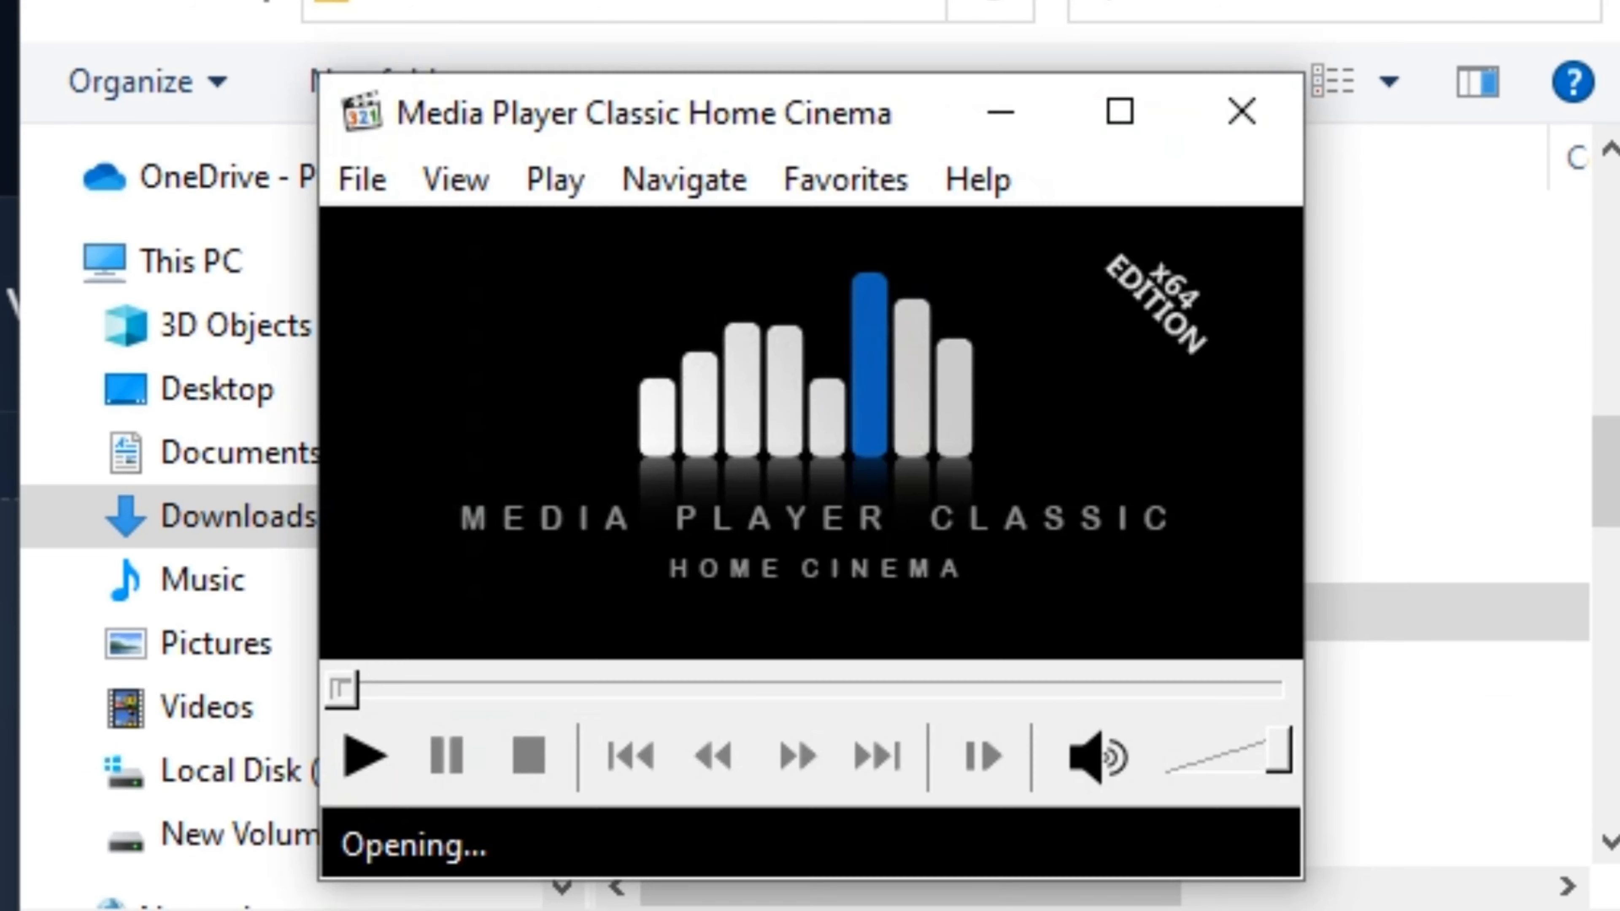
click(364, 754)
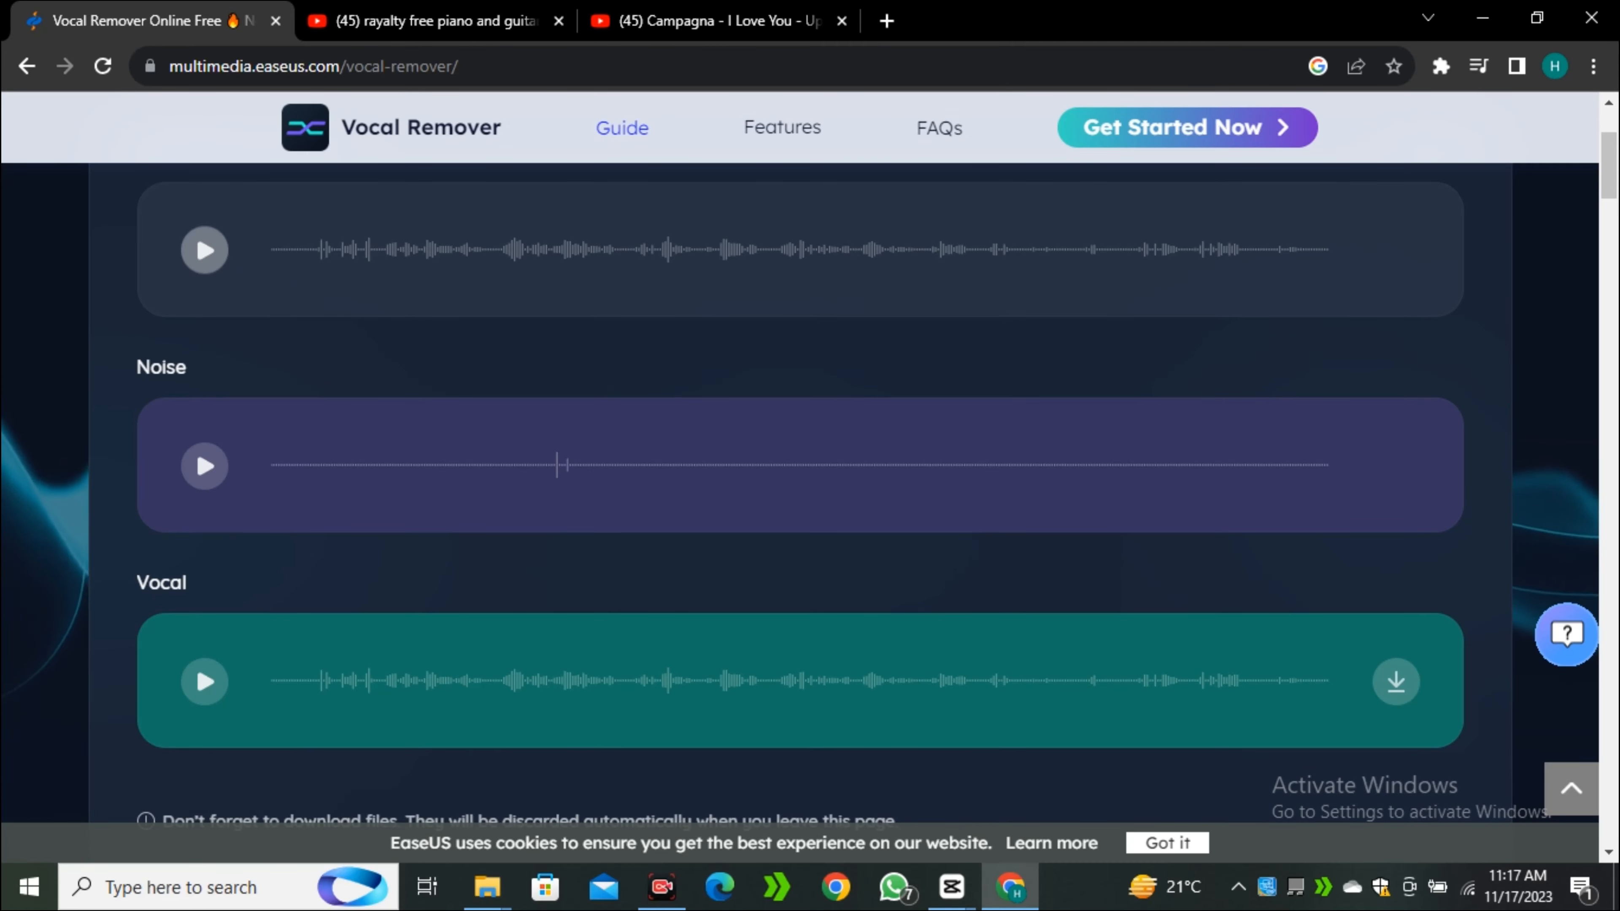
Step: Preview the recording's Noise track, then go back to the upload page
click(203, 465)
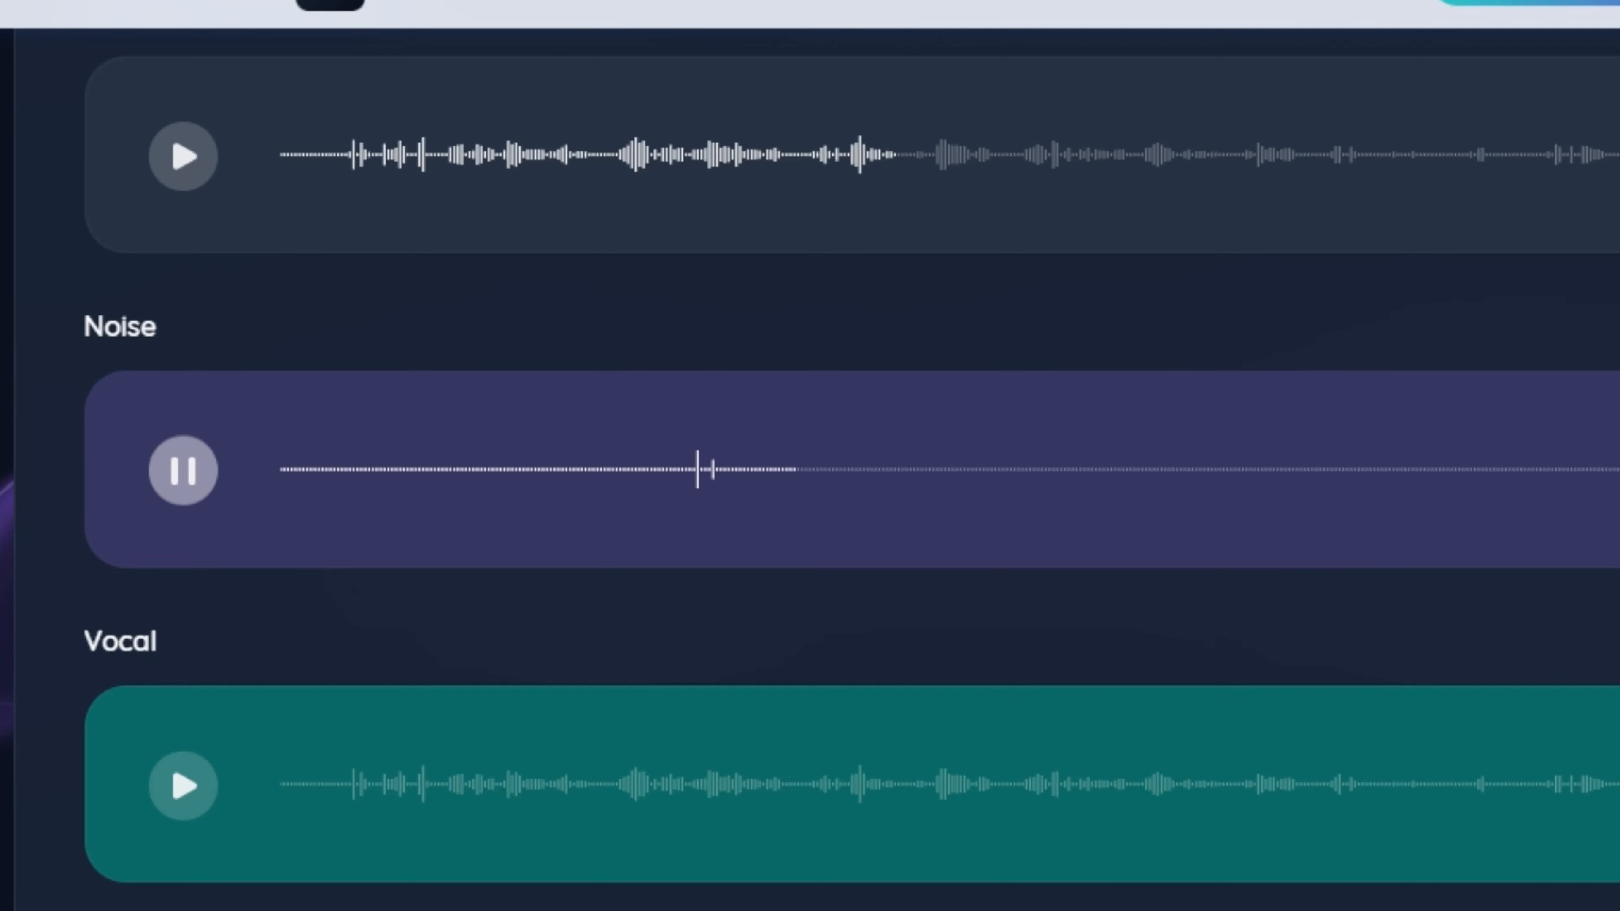
click(183, 470)
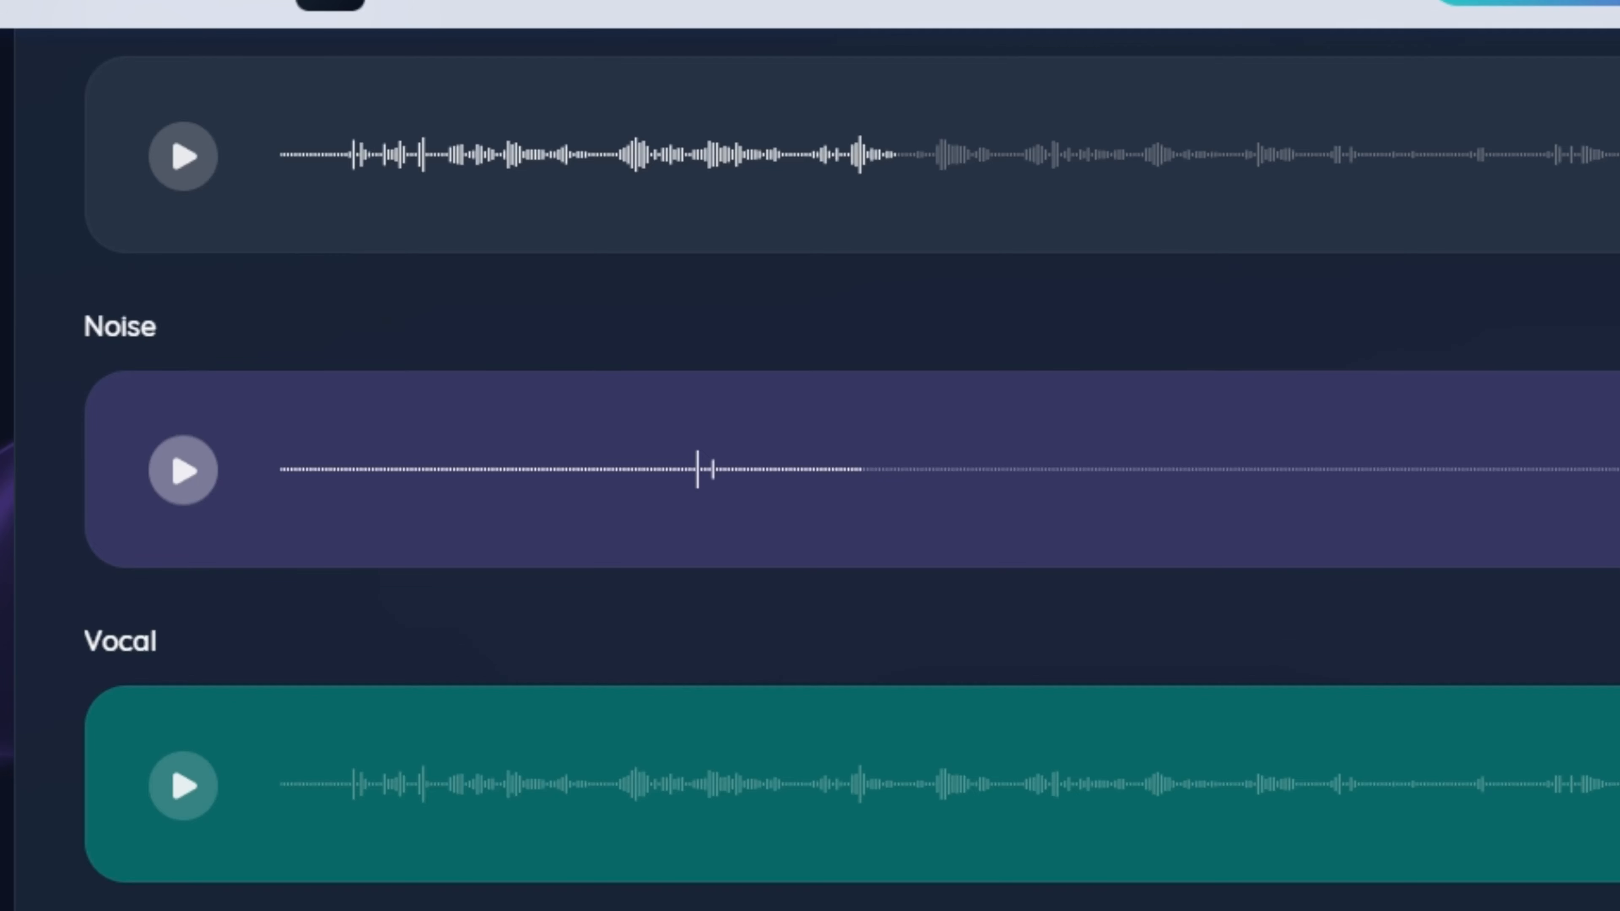
click(183, 787)
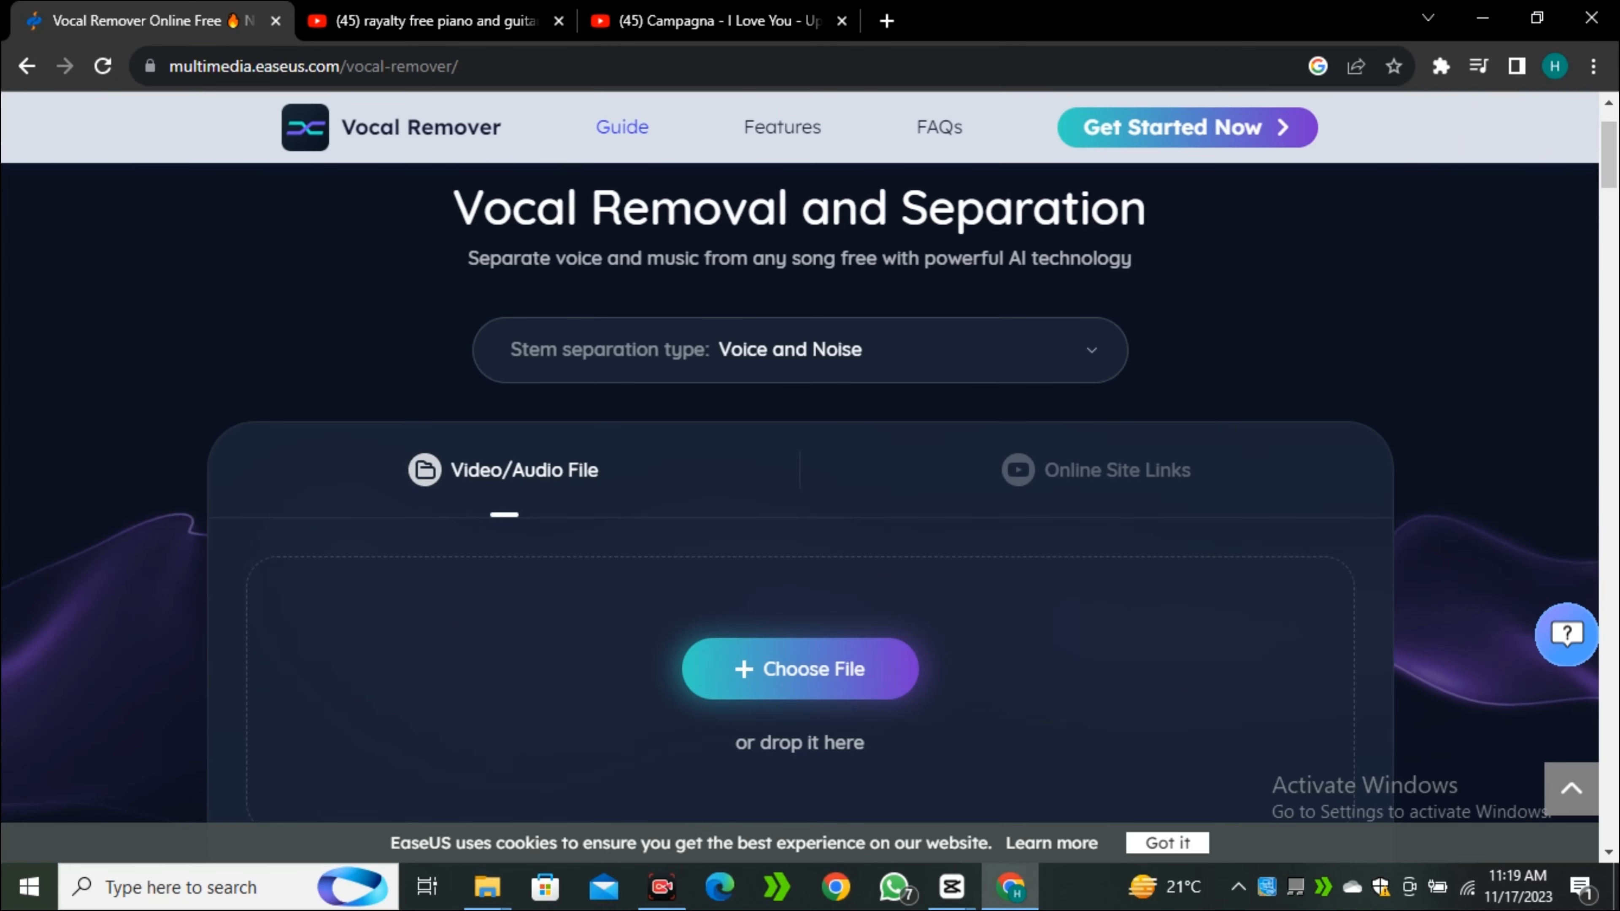
click(799, 349)
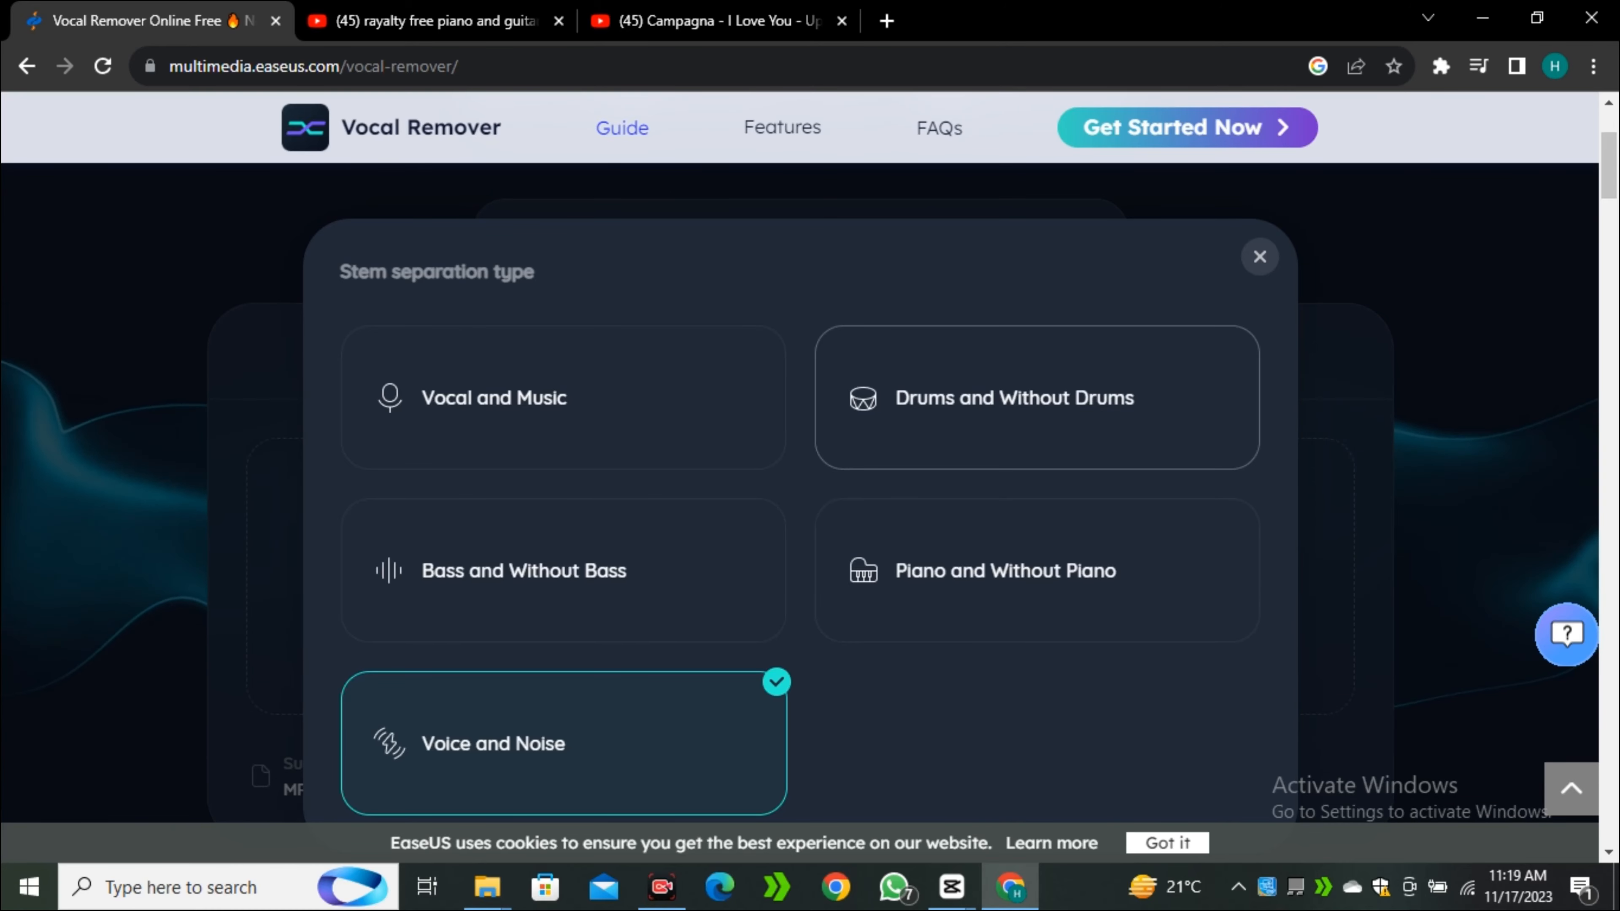
click(562, 570)
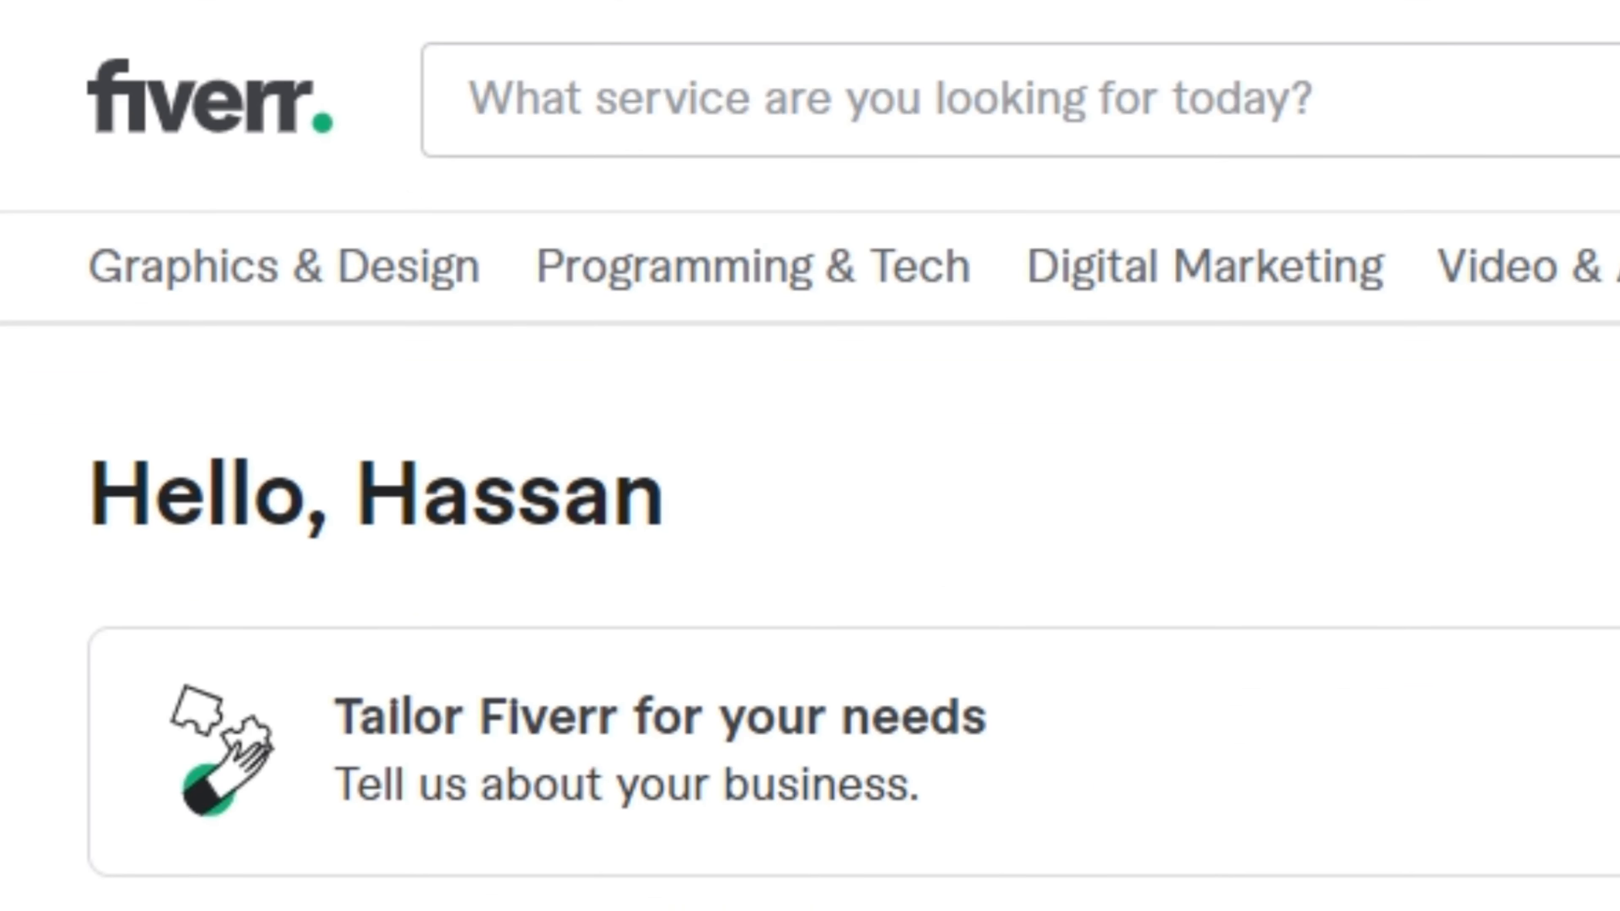
Step: Search Fiverr for 'vocal remover' and highlight the 386 services count
text(vocal)
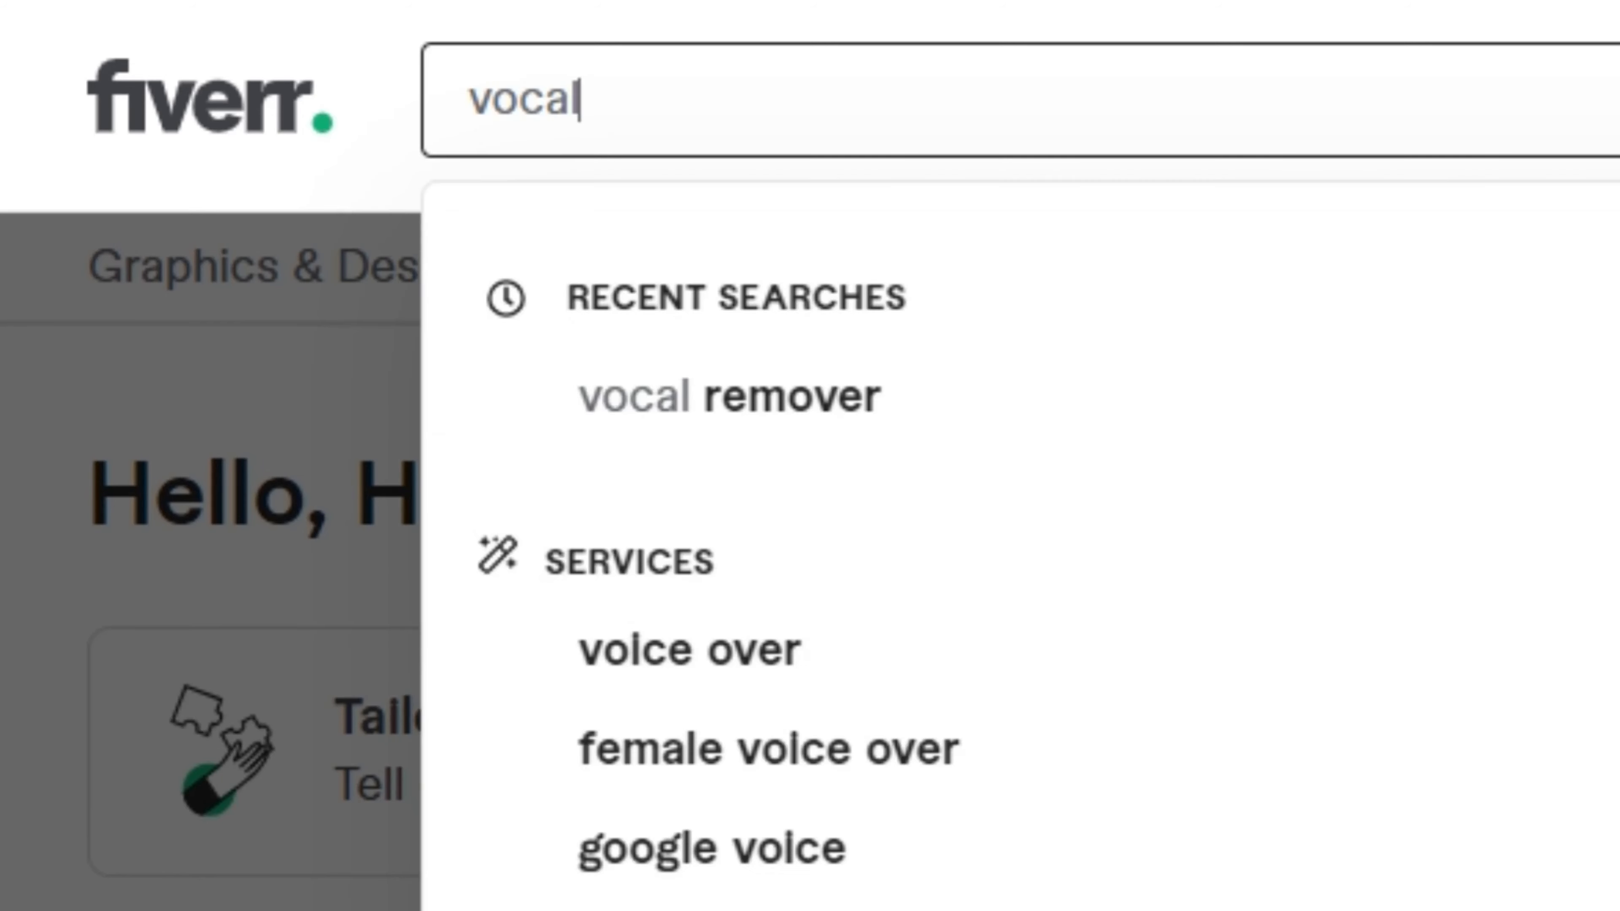
click(729, 395)
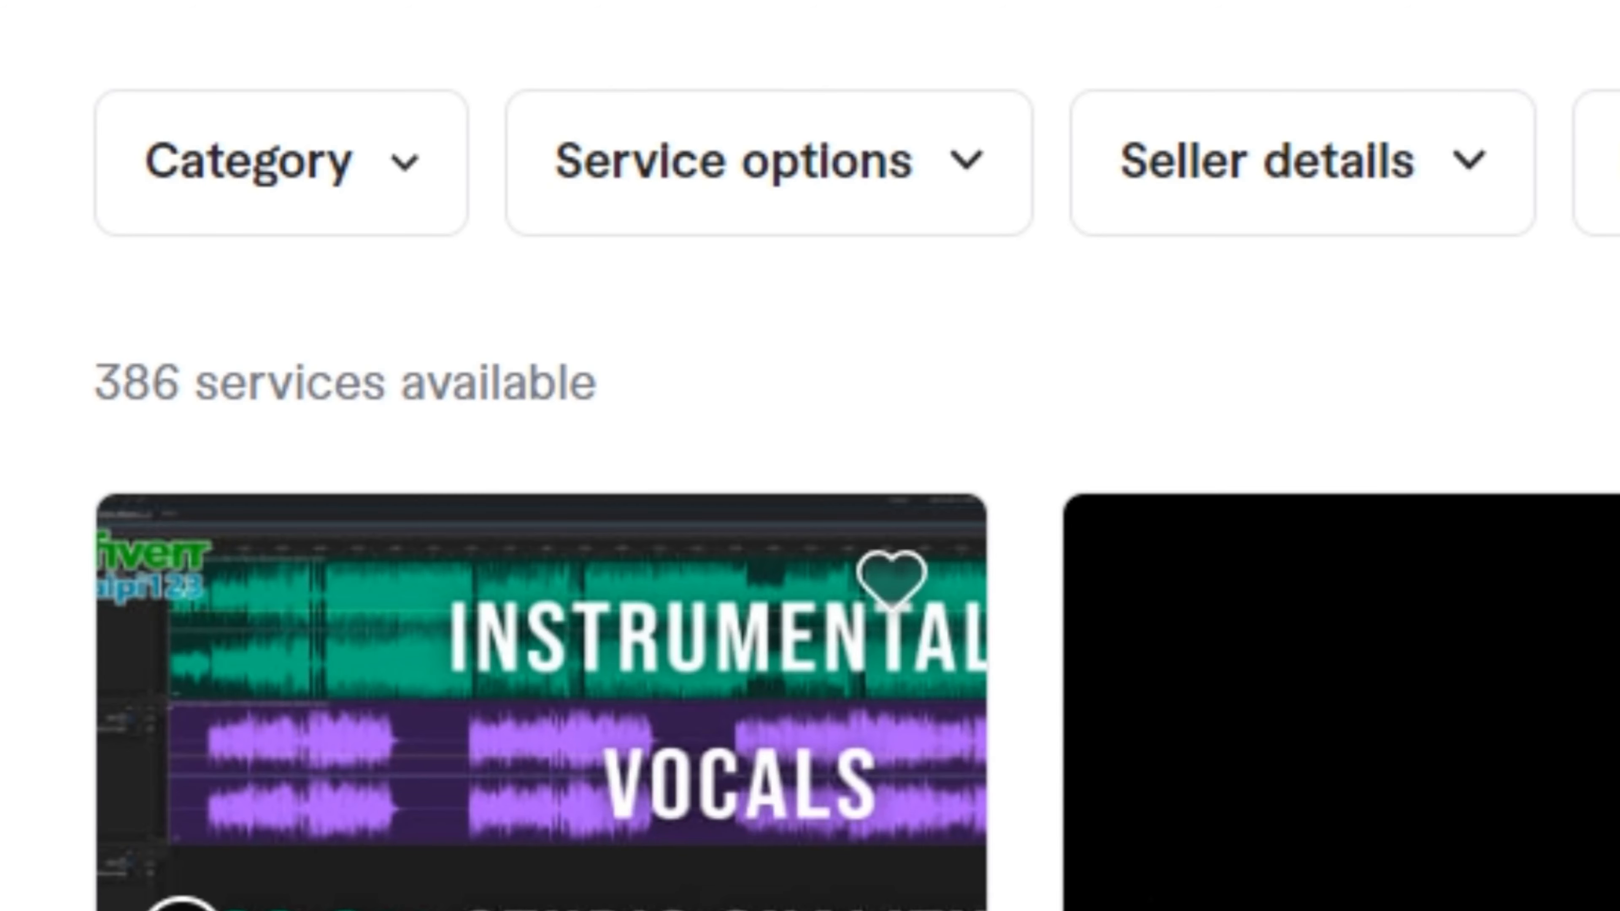
triple_click(341, 382)
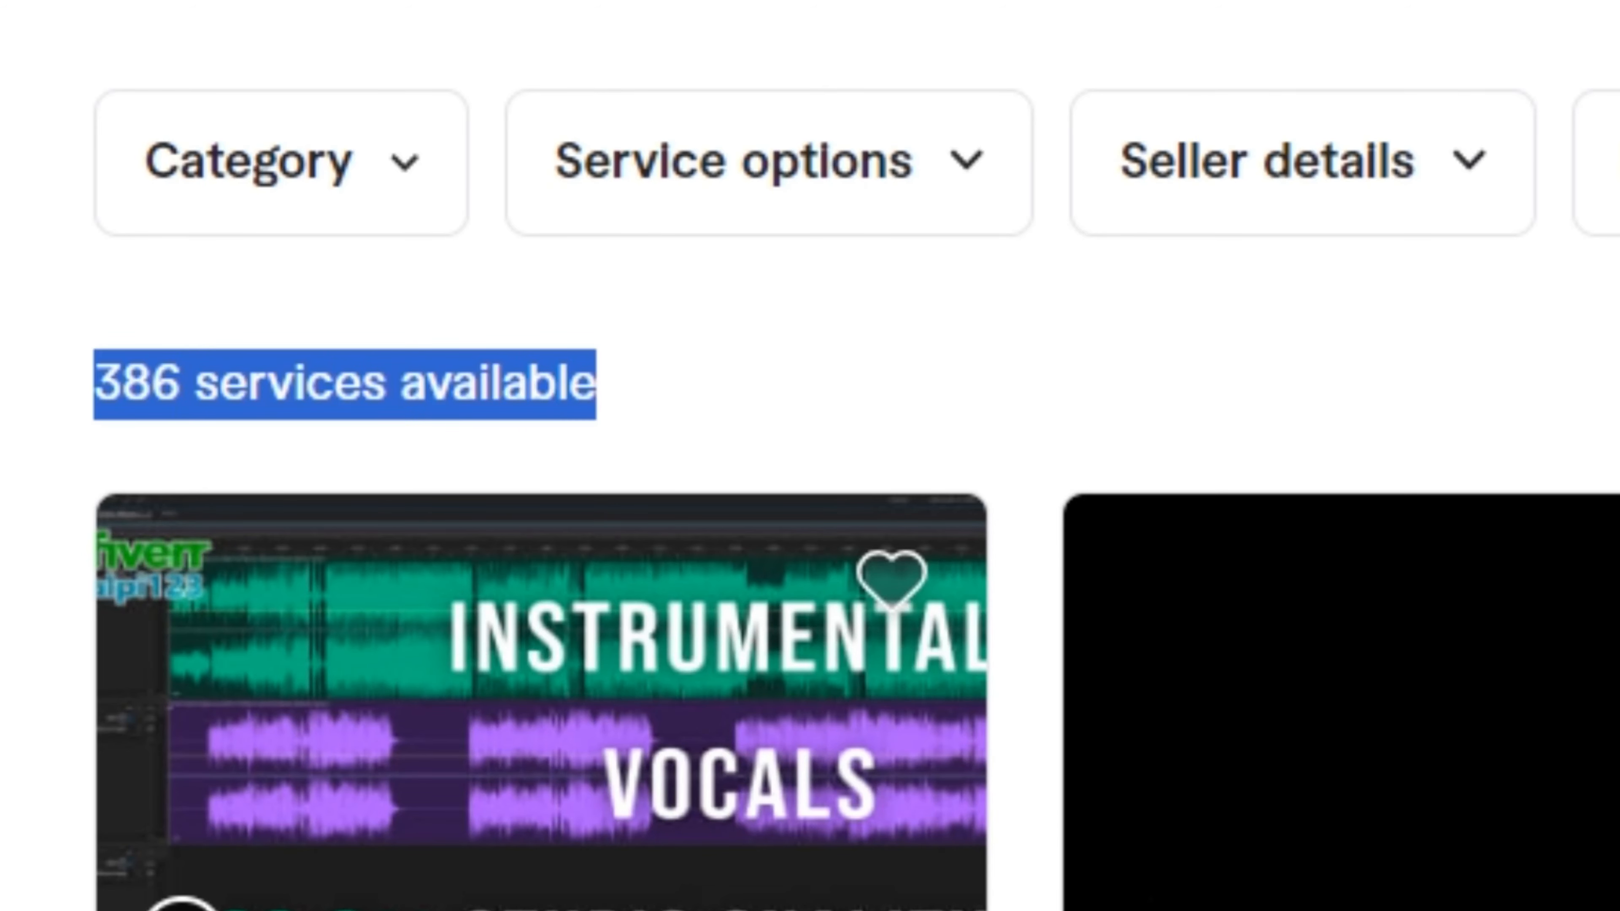
scroll(down, 3)
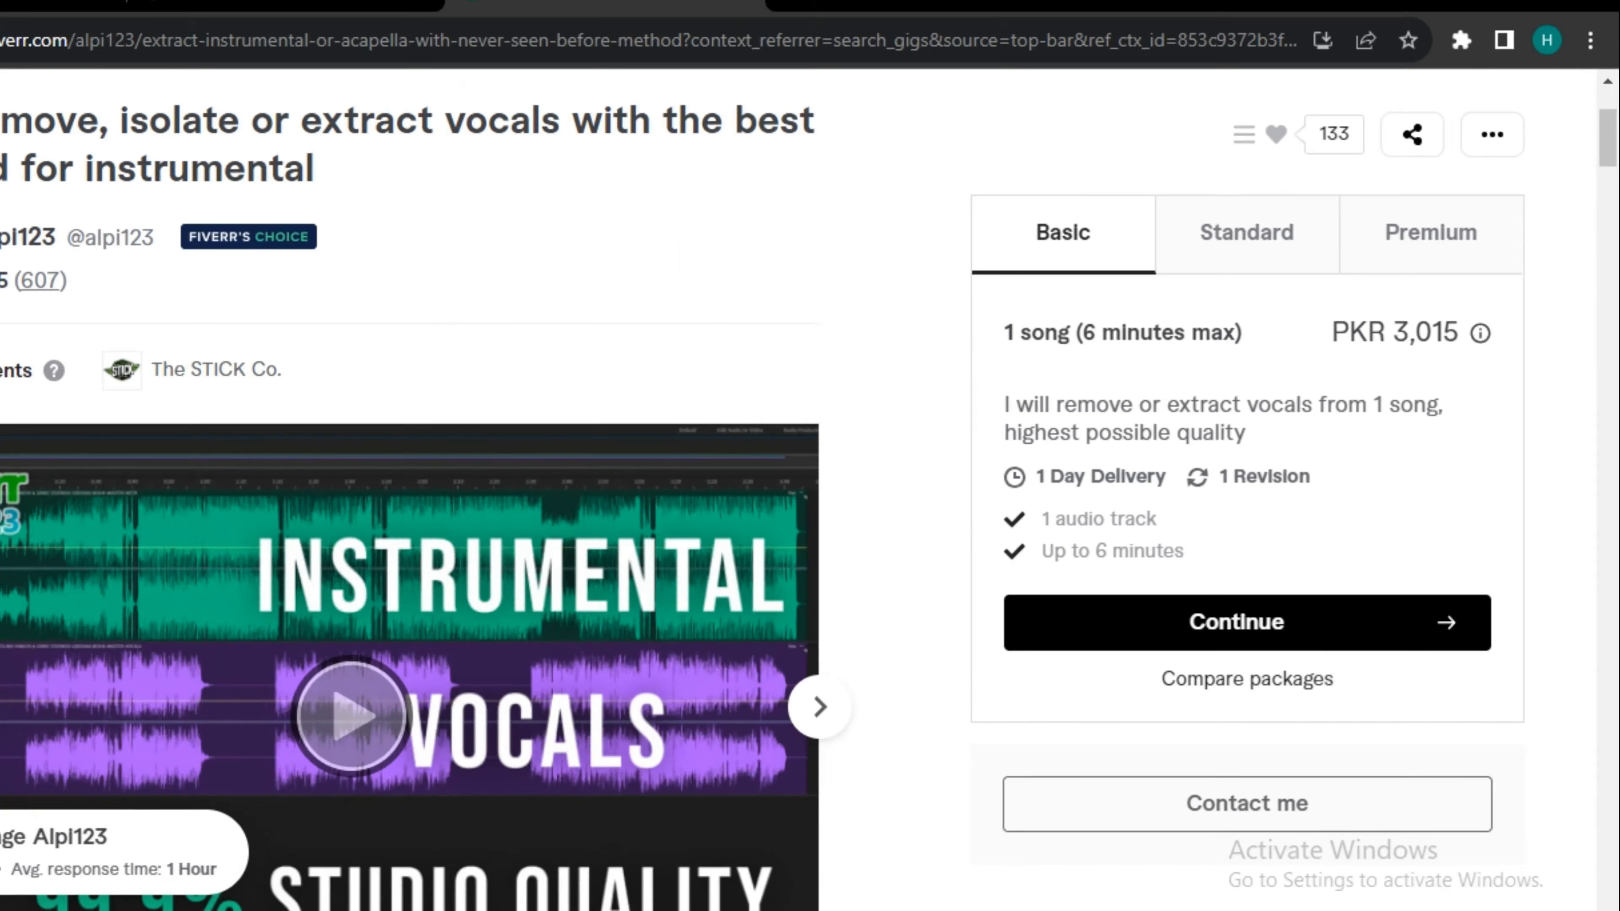
Step: Switch back to the EaseUS Vocal Remover browser tab
click(144, 20)
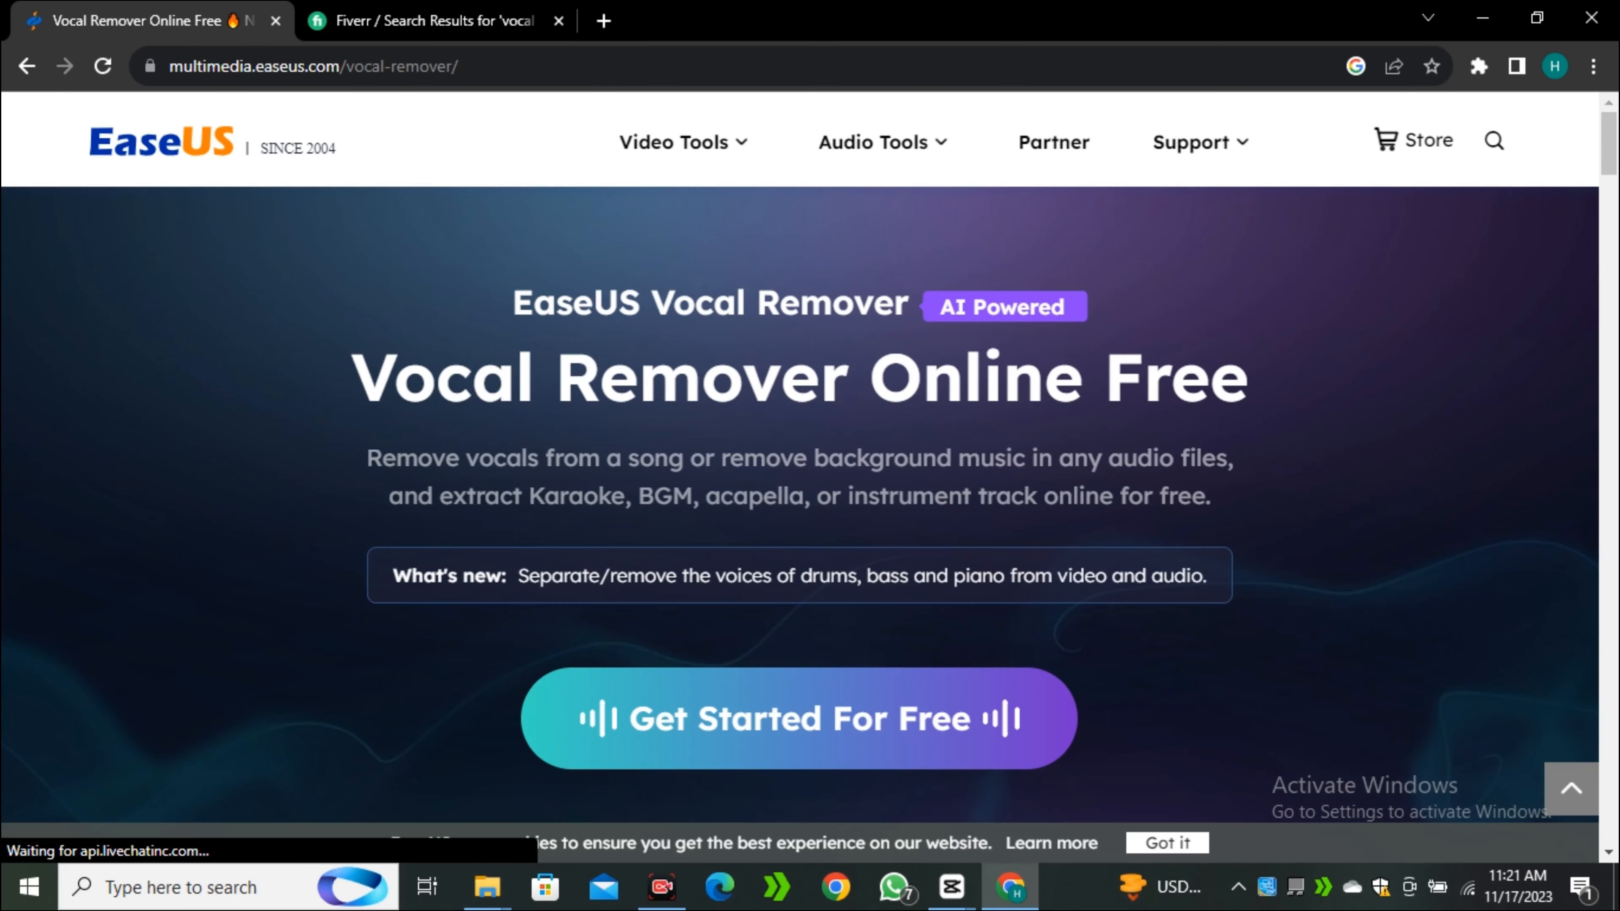
Step: Scroll the landing page to the How to use free vocal remover online guide
scroll(down, 3)
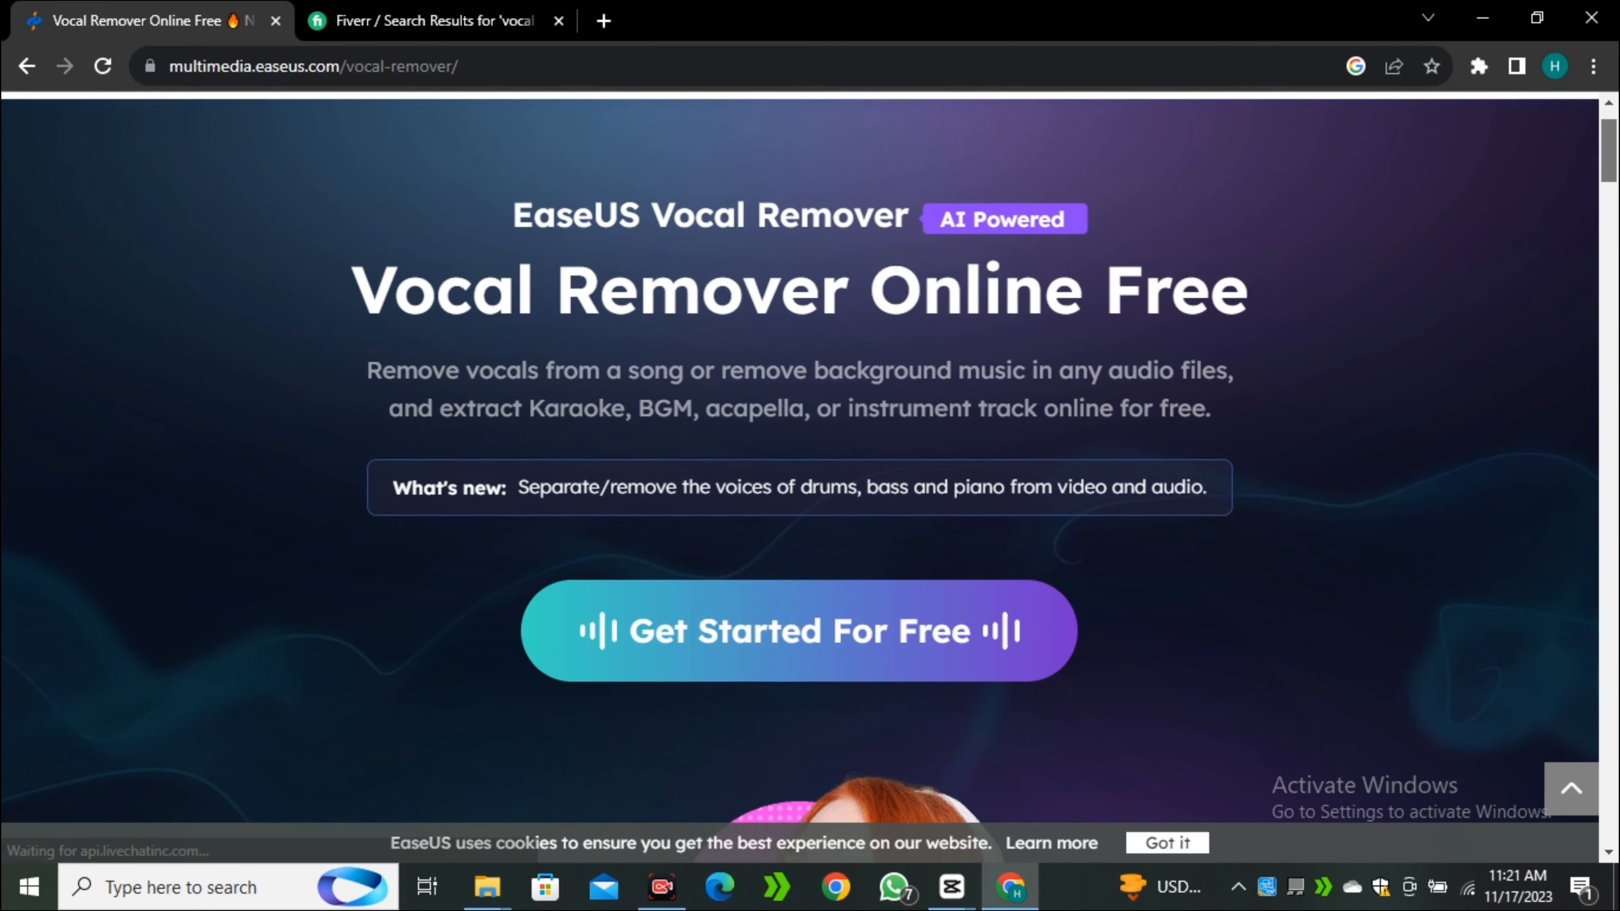
scroll(down, 3)
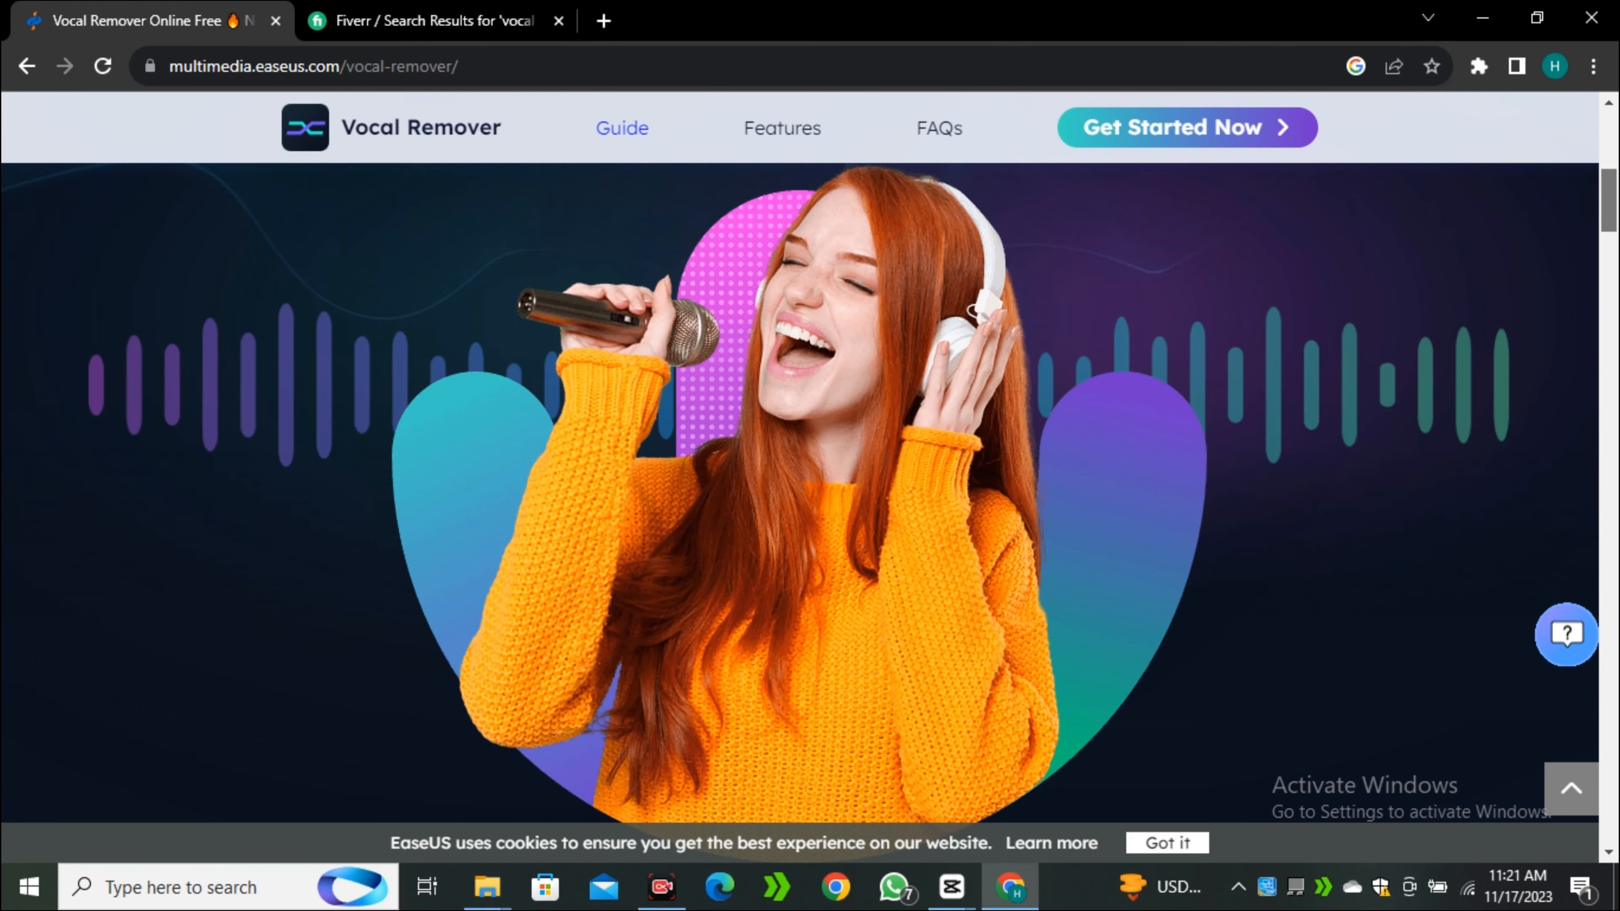
scroll(down, 3)
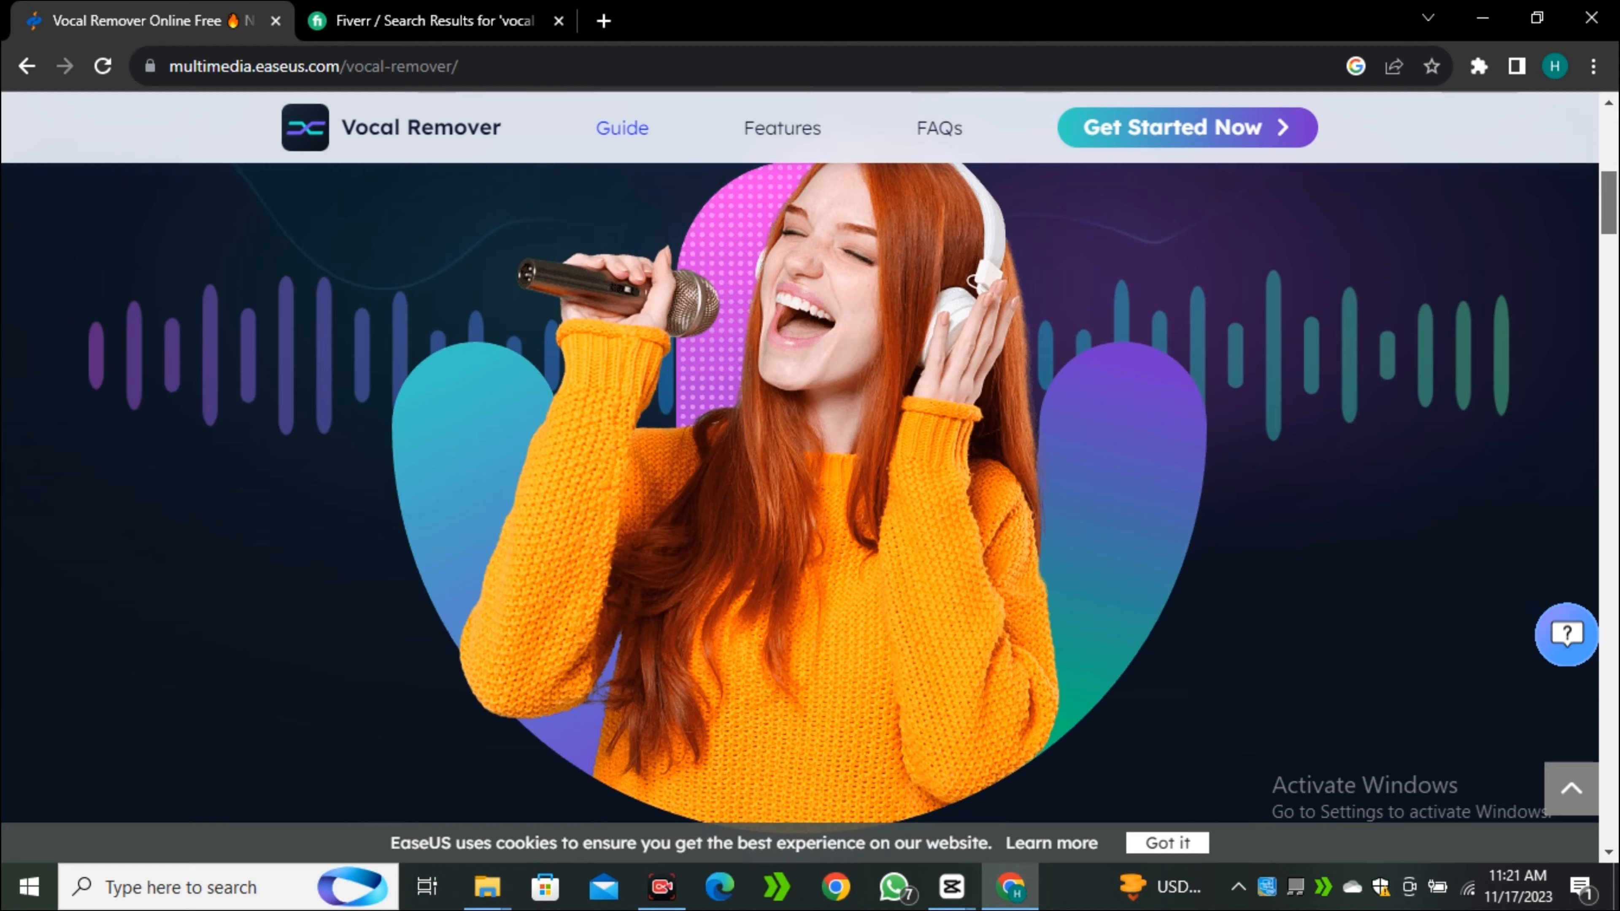
scroll(down, 3)
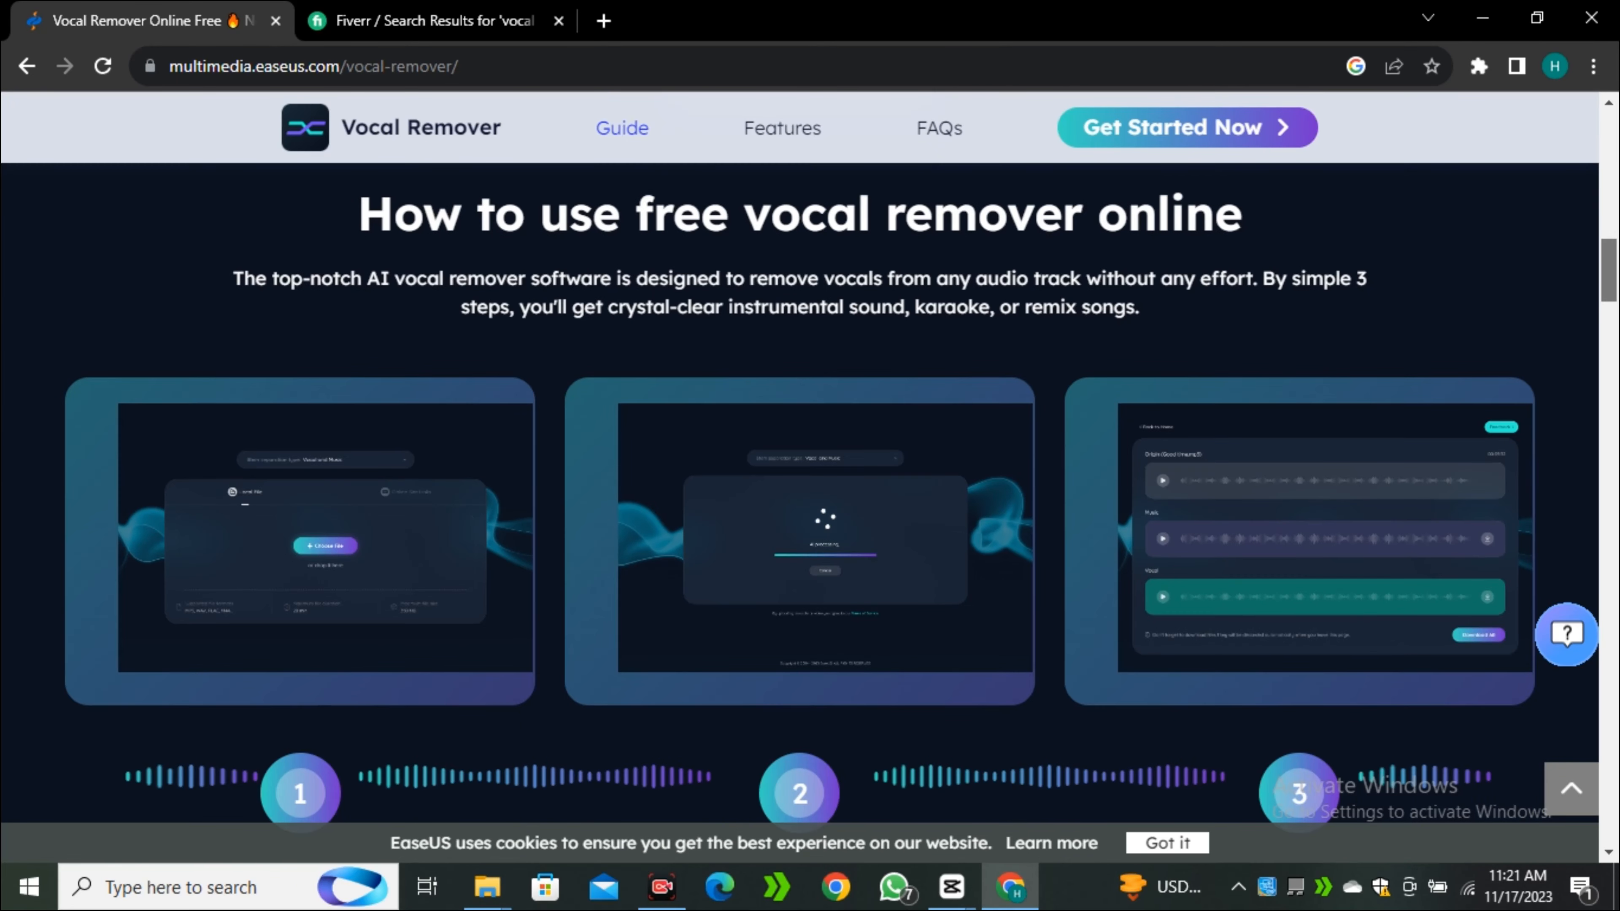